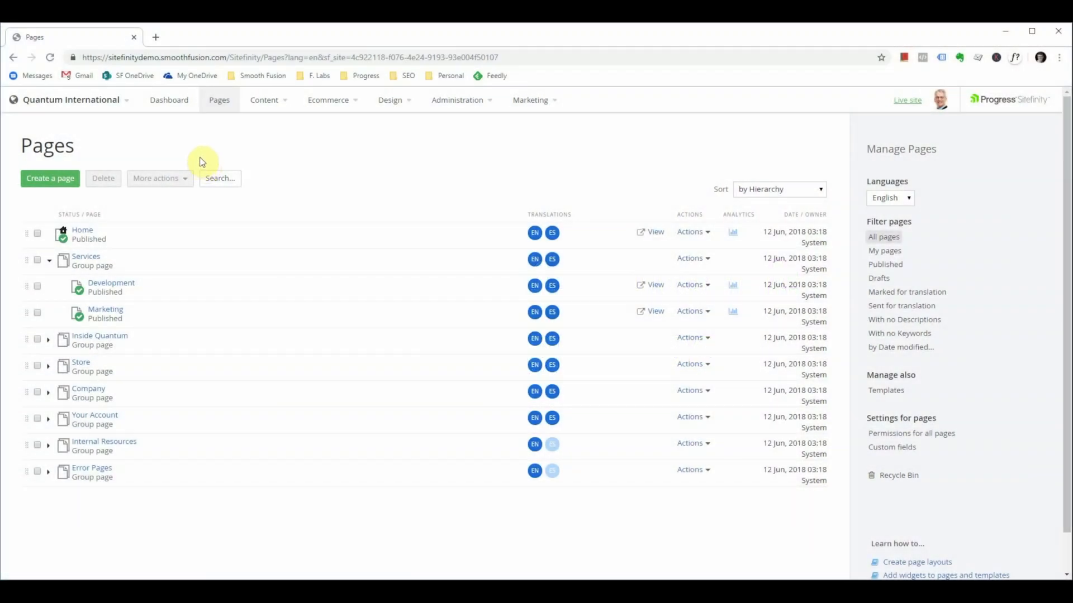
mouse_move(173, 158)
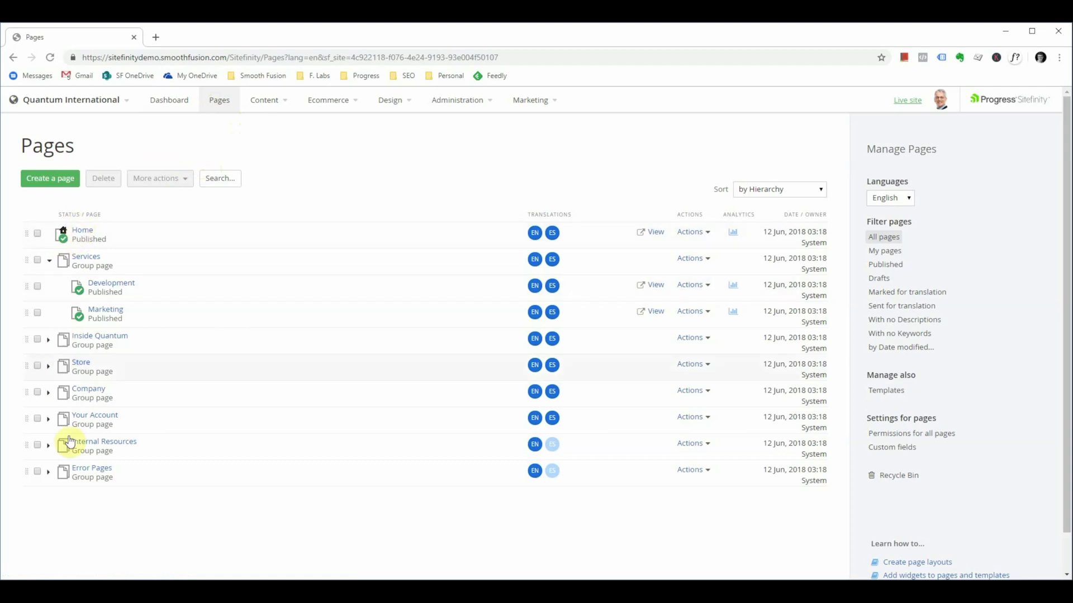
mouse_move(453, 477)
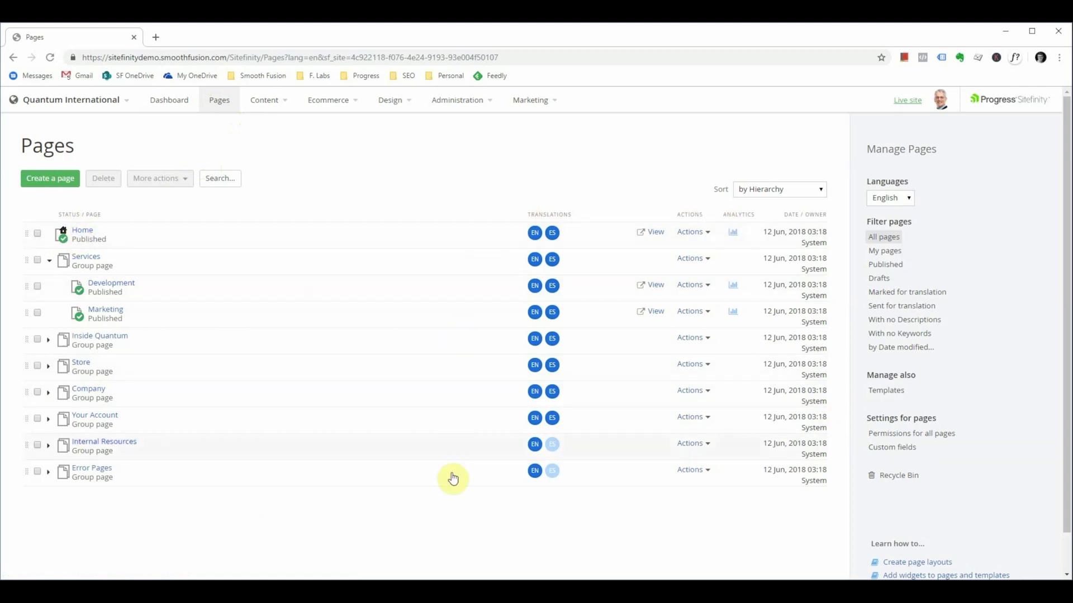
mouse_move(111, 131)
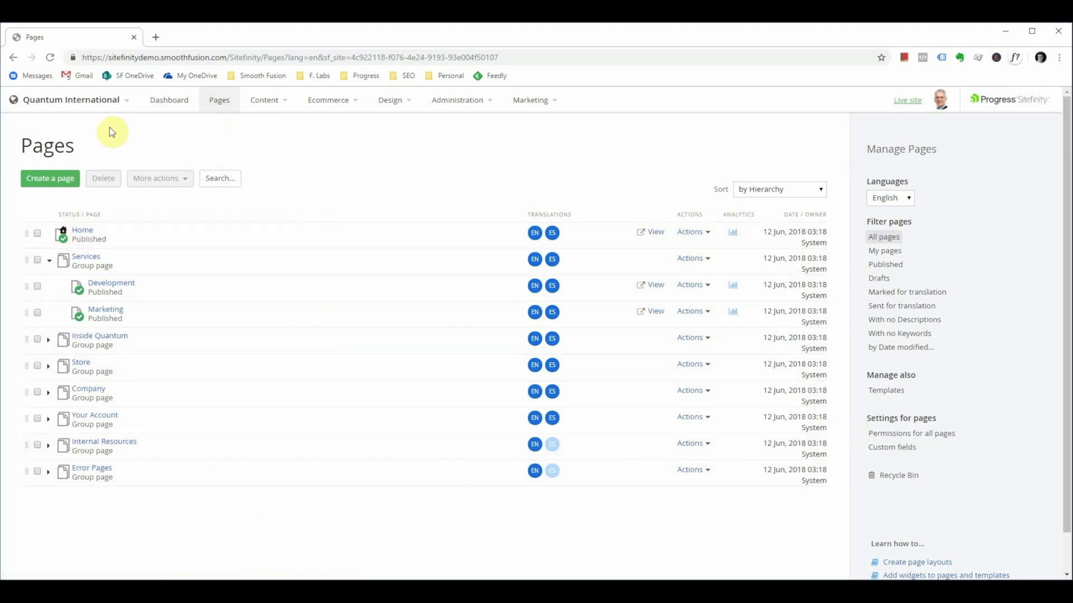
Step: Start a new page named Demo, auto-filling URL /demo and title Demo
left_click(50, 178)
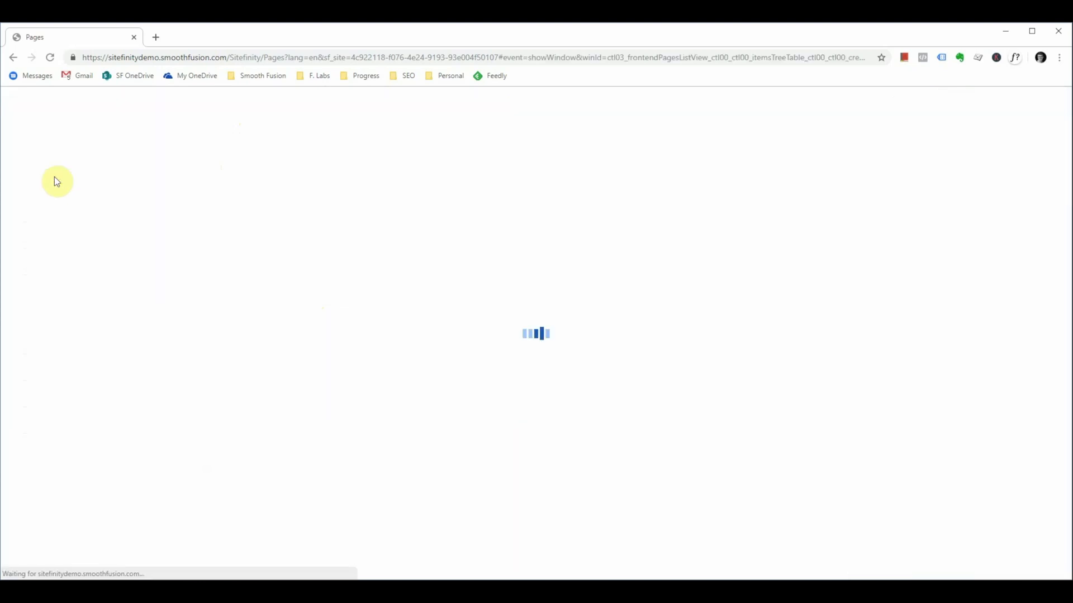
mouse_move(183, 163)
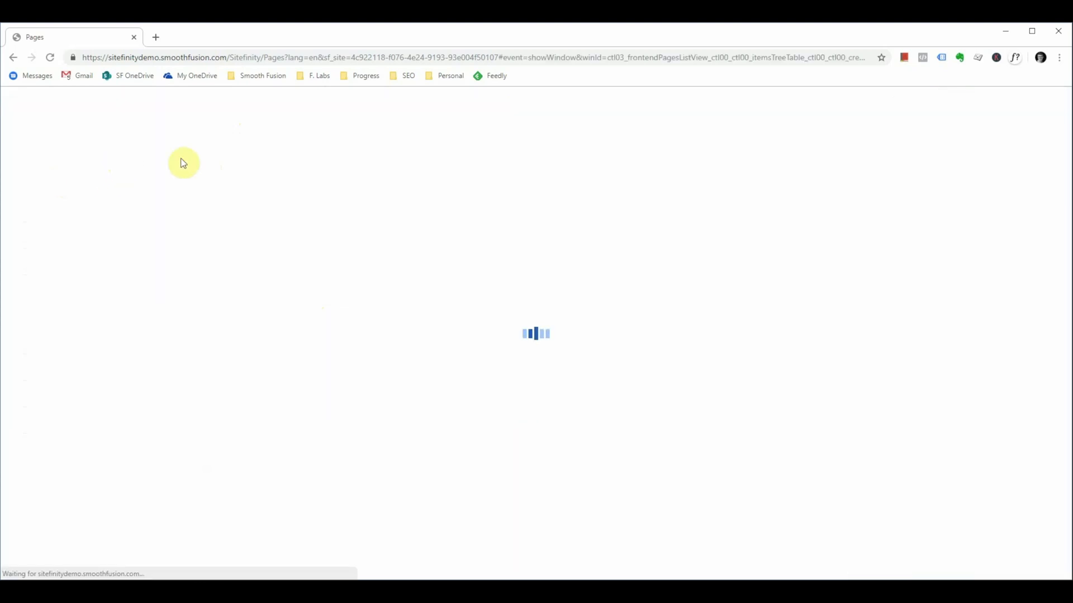
mouse_move(473, 142)
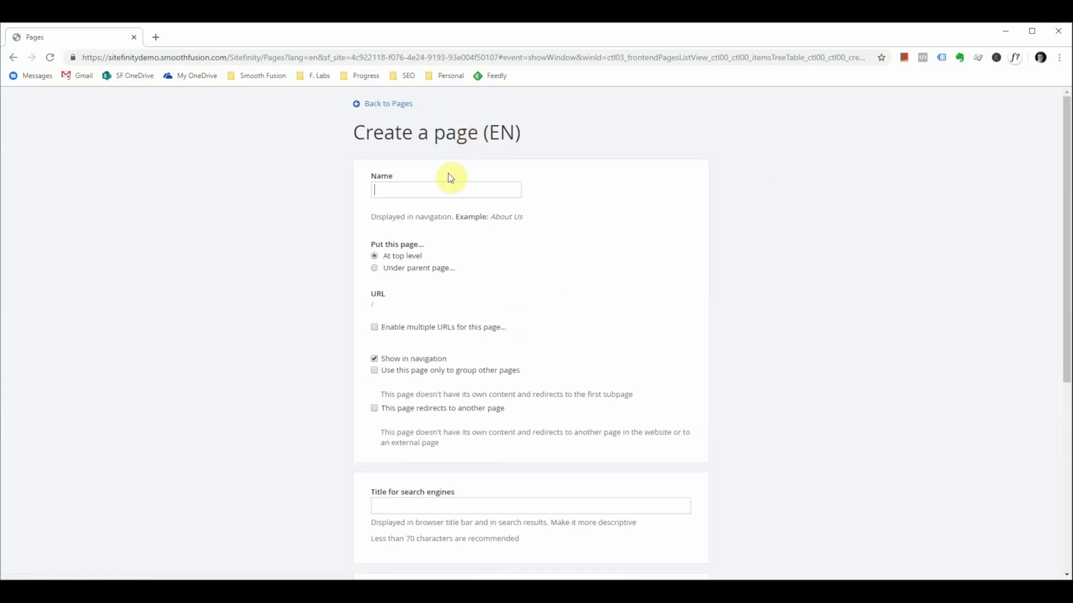
type("DE")
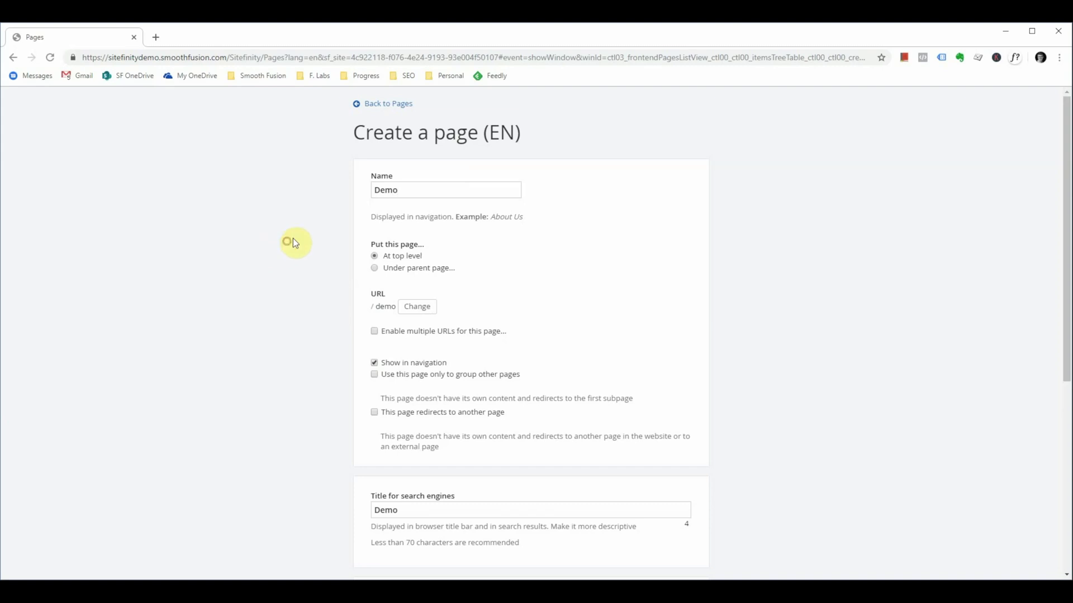
mouse_move(404, 289)
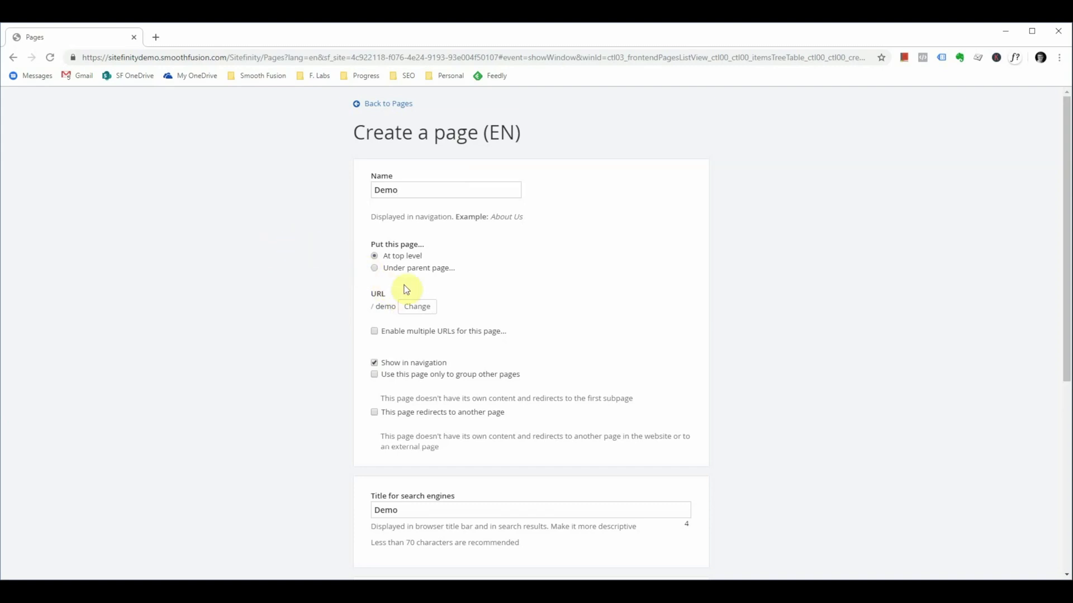
mouse_move(417, 272)
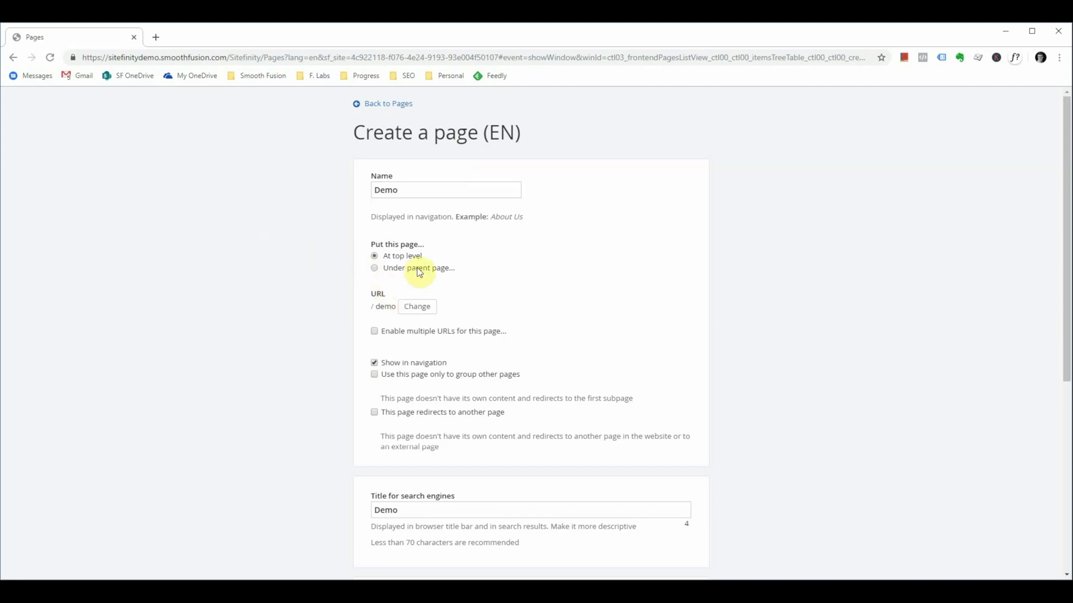
Step: Place the Demo page under the Services parent page, giving URL /services/demo
left_click(375, 268)
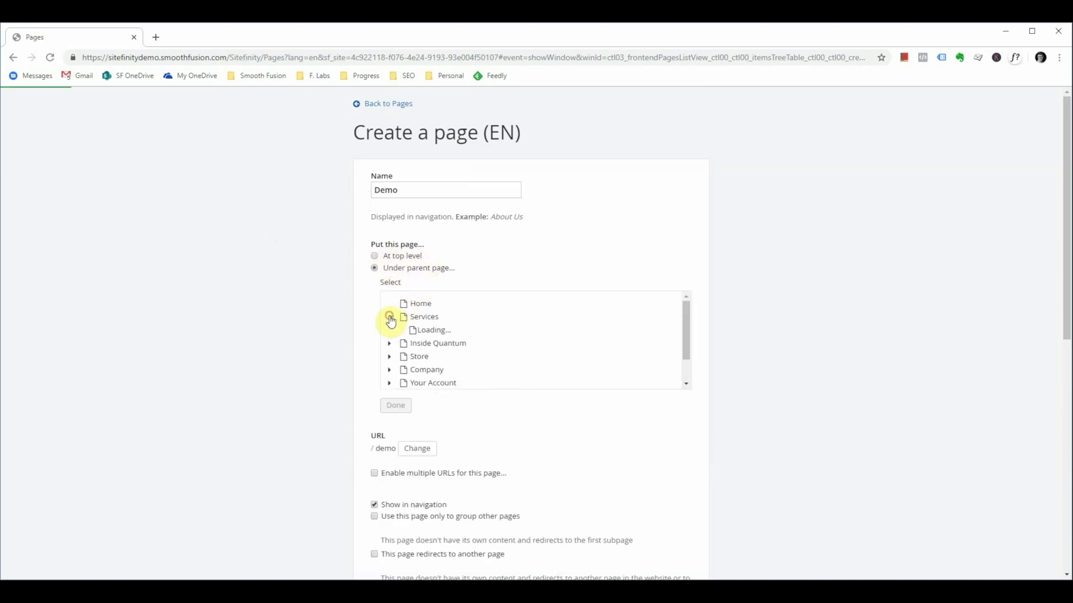
left_click(390, 317)
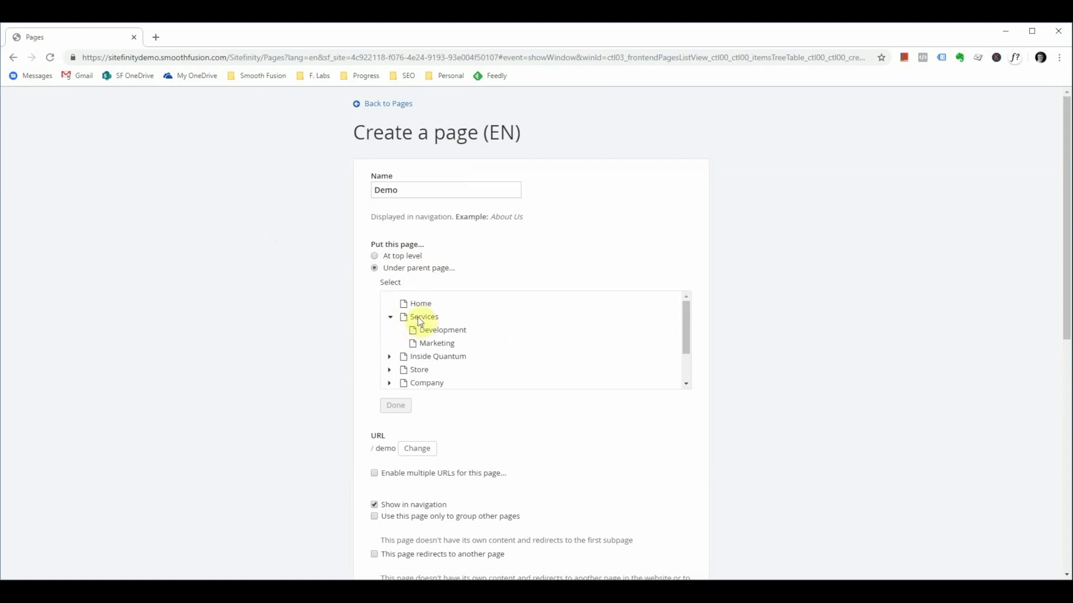
left_click(395, 405)
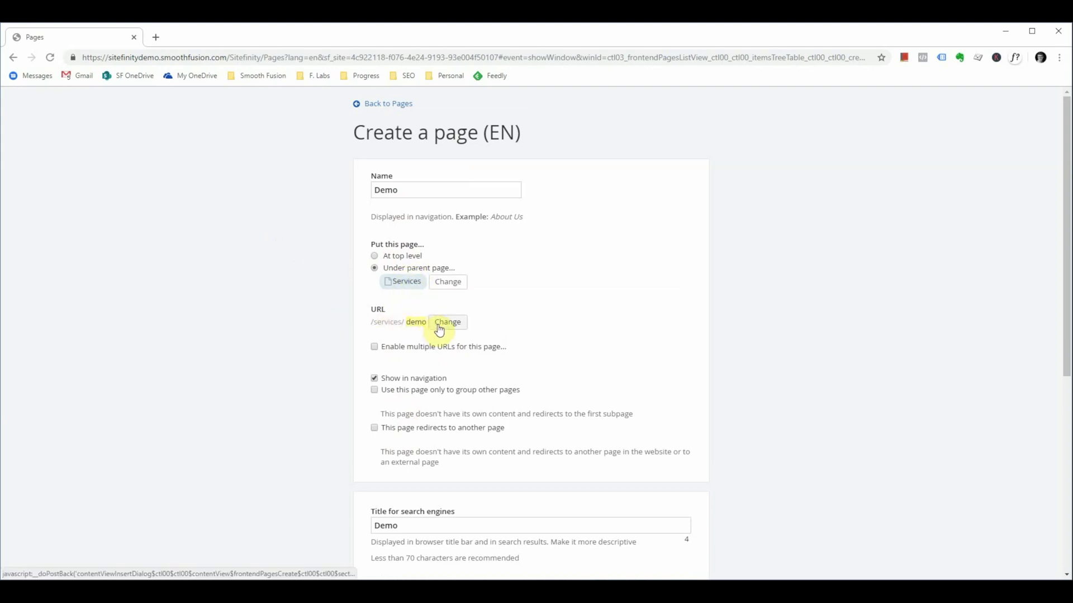
Step: Restore the default /services/demo URL structure and enable multiple URLs for Demo
left_click(448, 322)
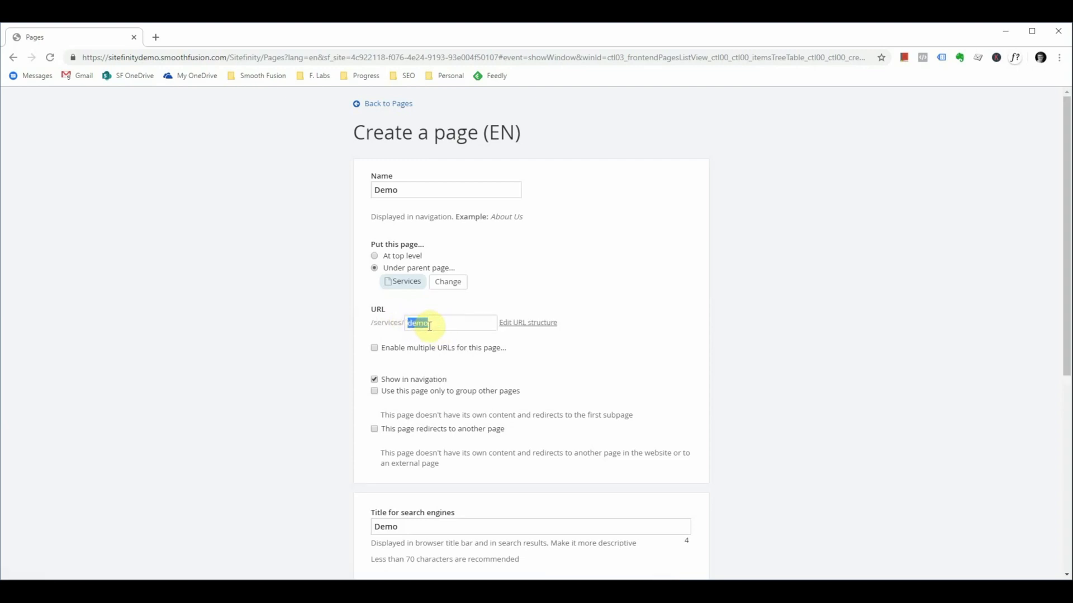
left_click(527, 323)
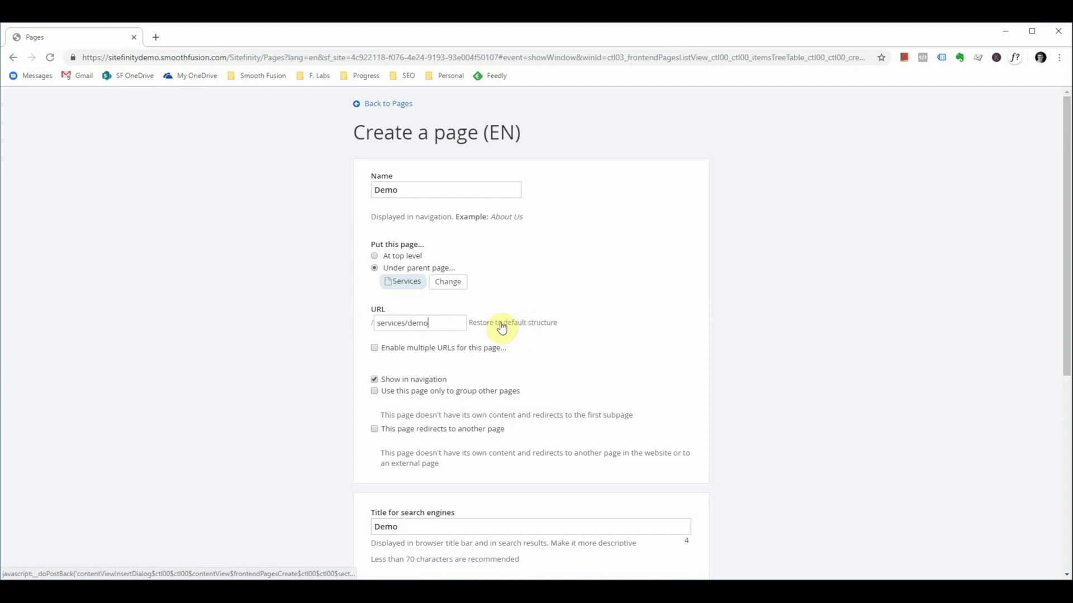
left_click(512, 322)
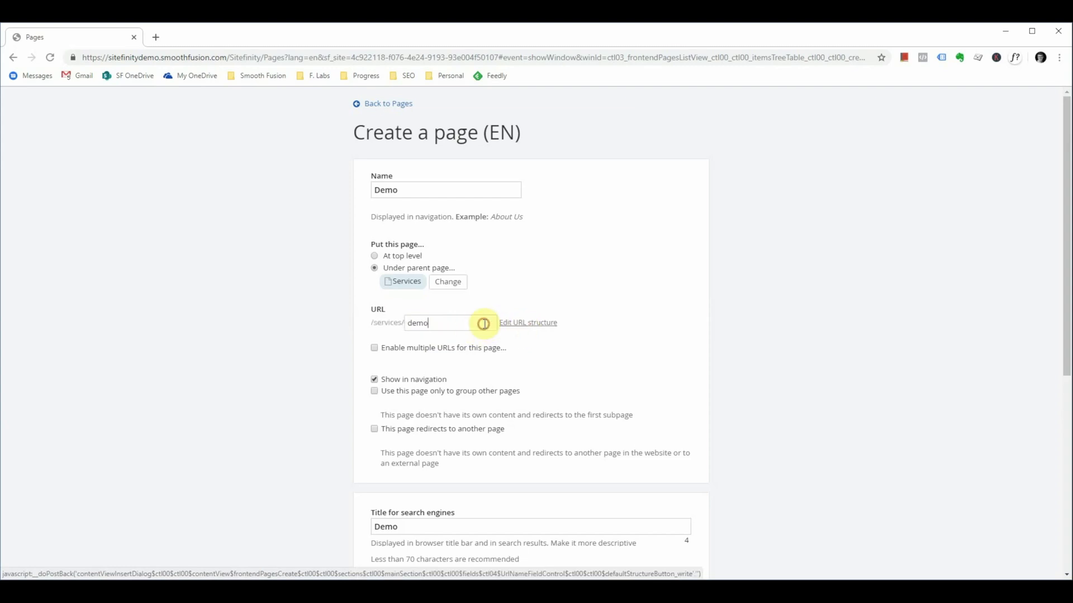
left_click(374, 348)
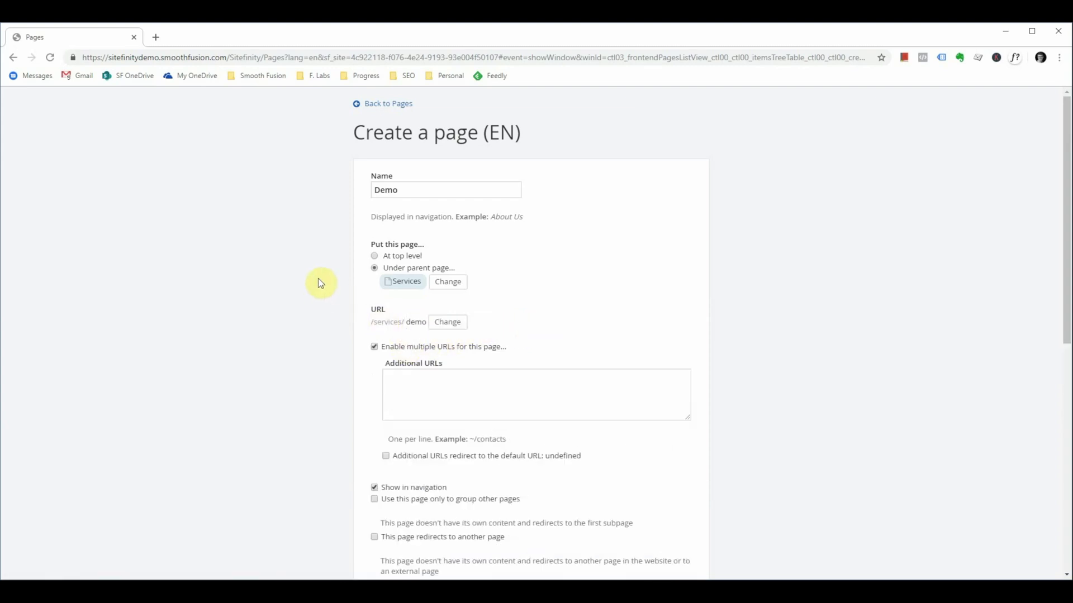
Step: Toggle the additional-URL redirect to the default URL on, then back off
scroll("down", 3)
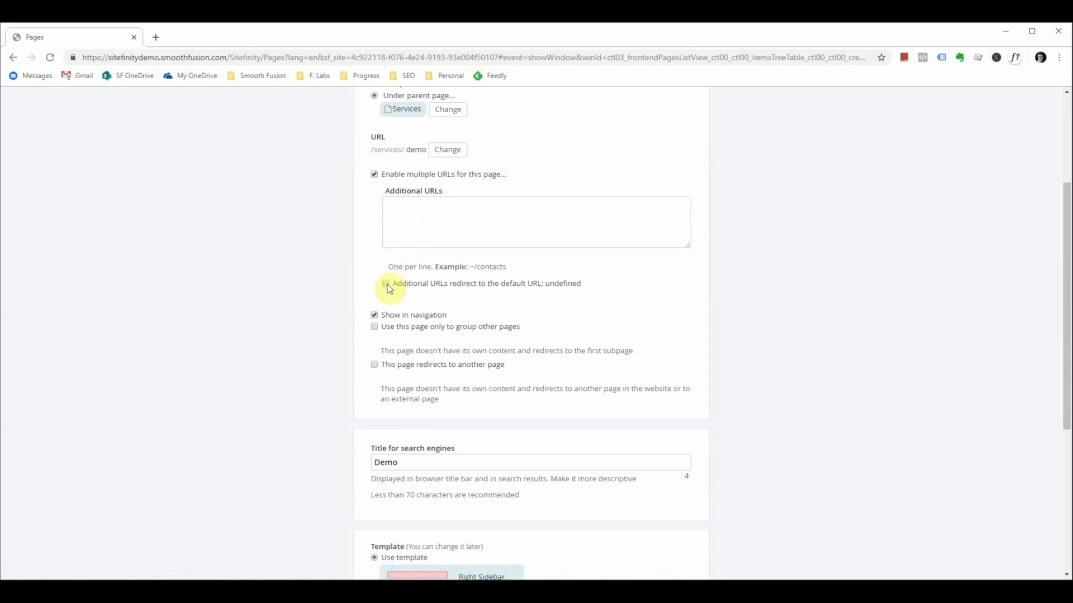
left_click(384, 283)
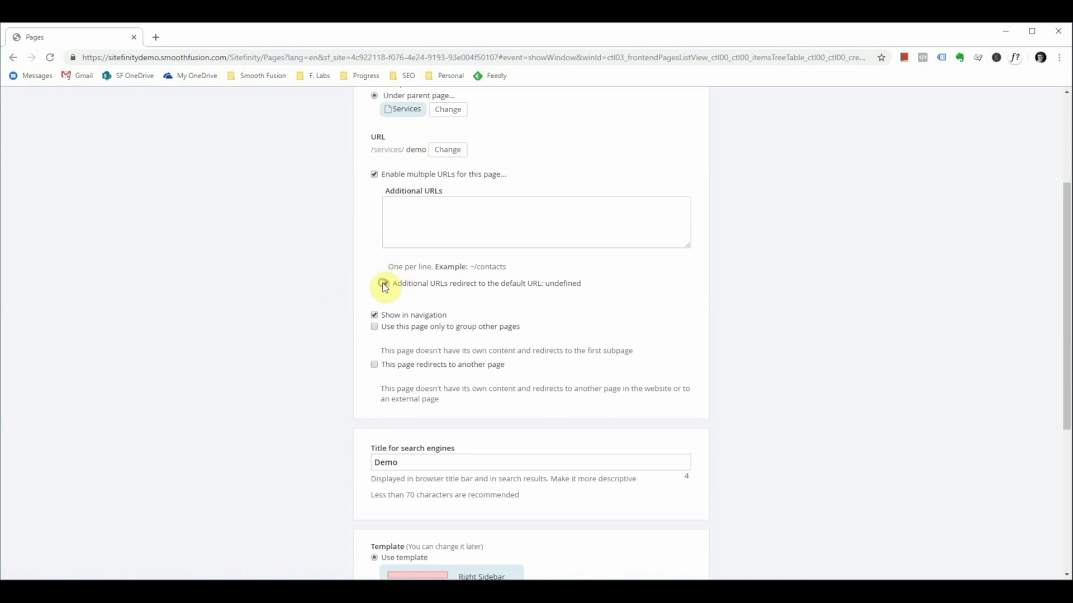
left_click(374, 174)
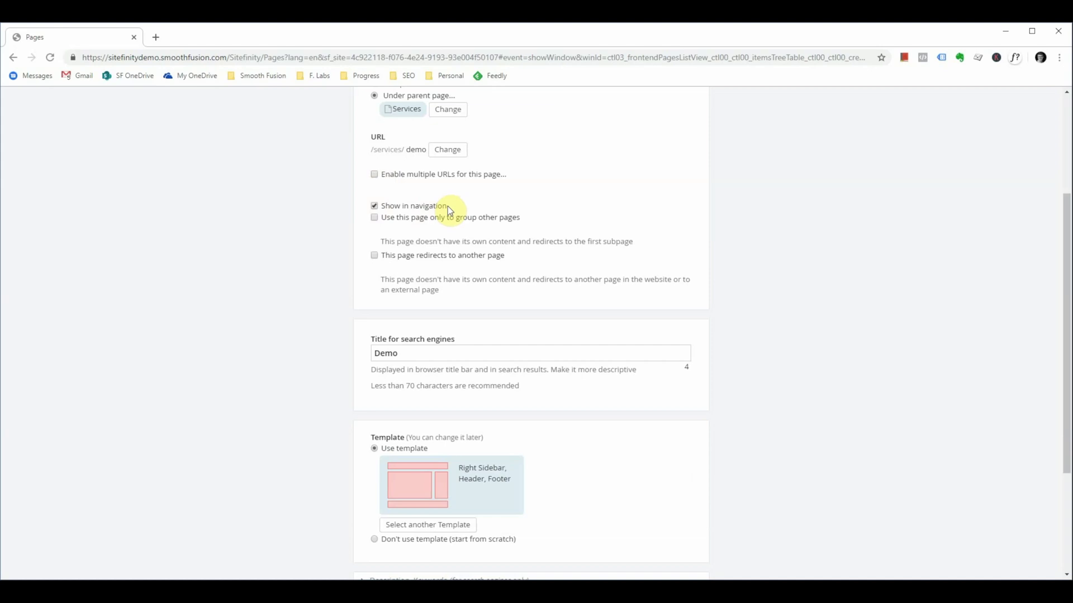
mouse_move(397, 207)
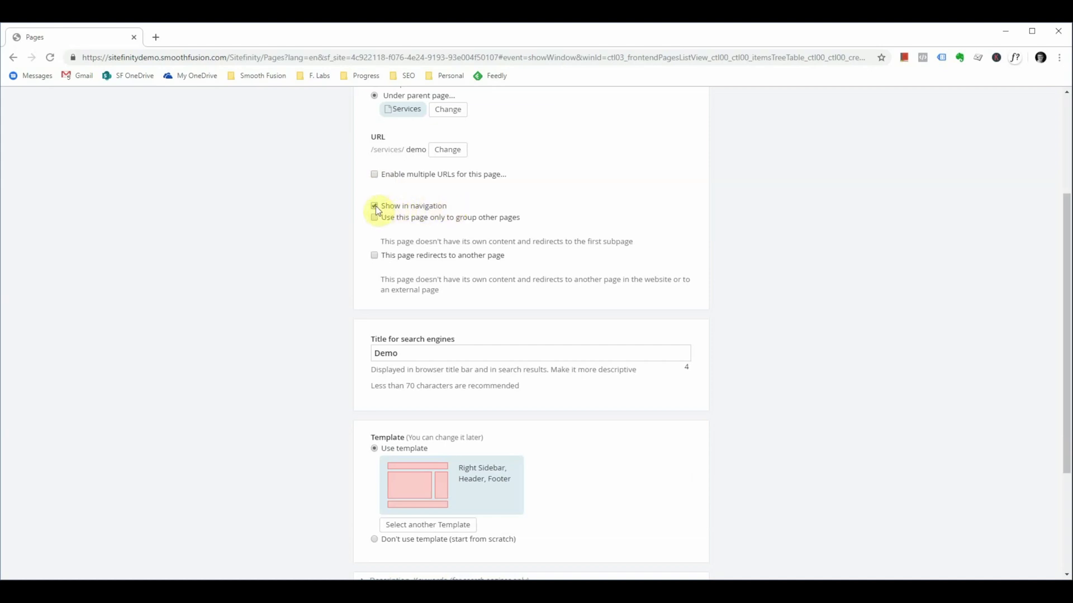
left_click(375, 207)
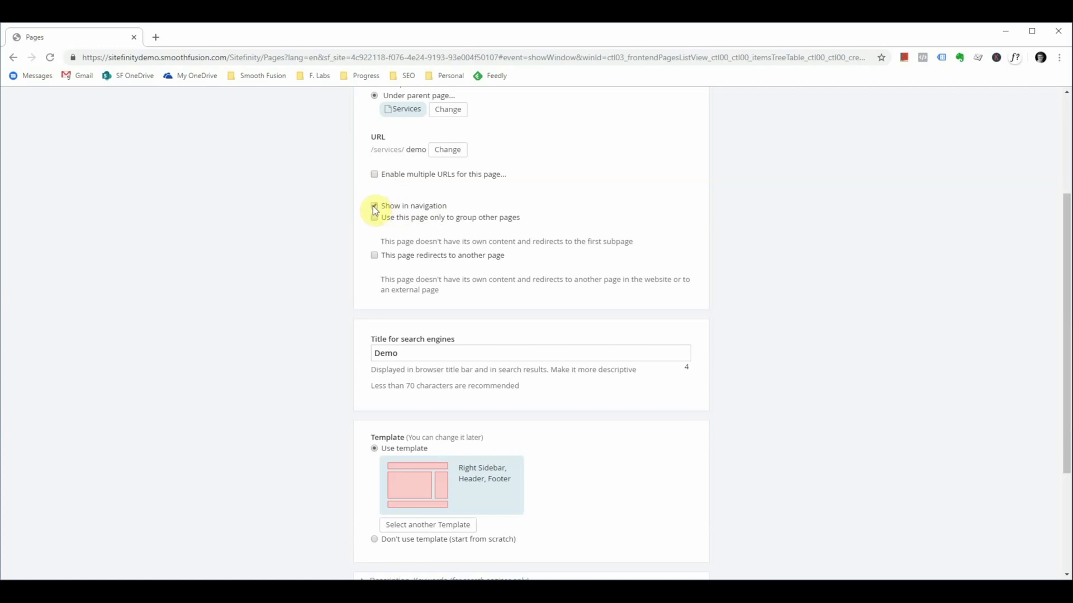
left_click(375, 207)
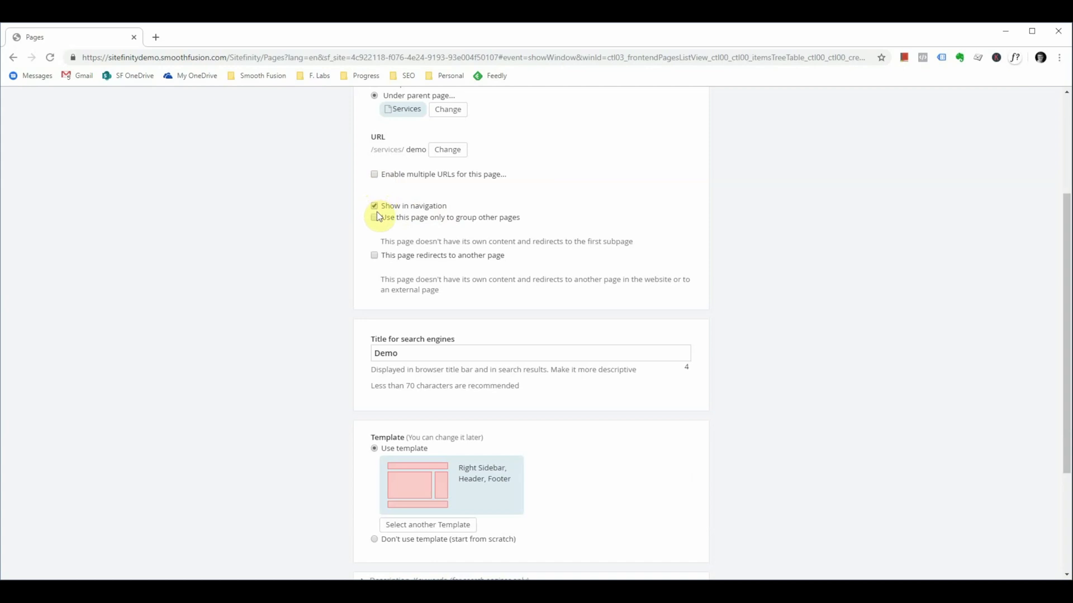
mouse_move(492, 229)
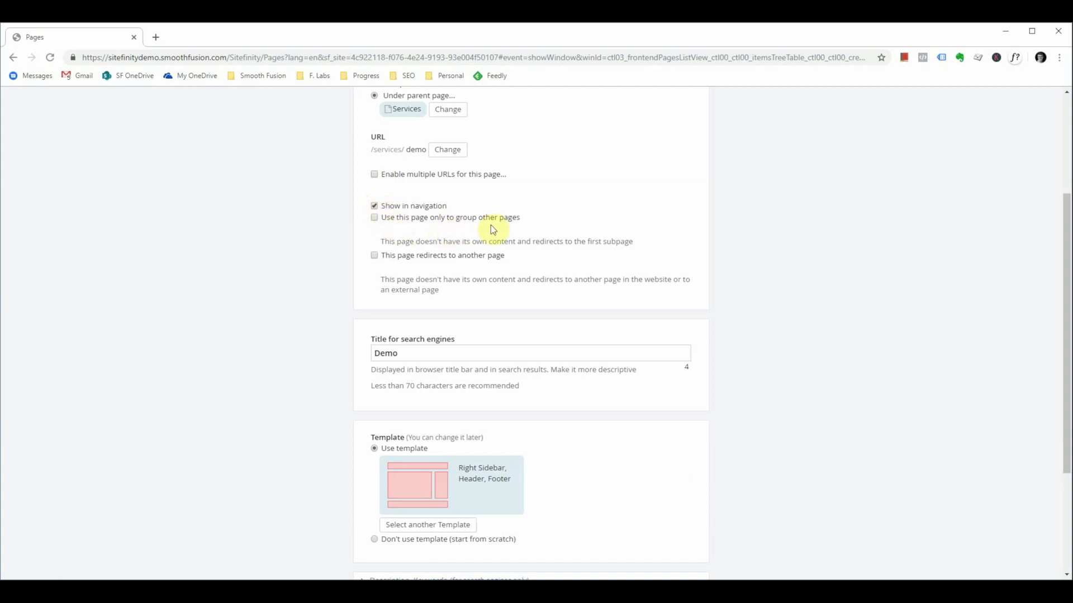
mouse_move(472, 271)
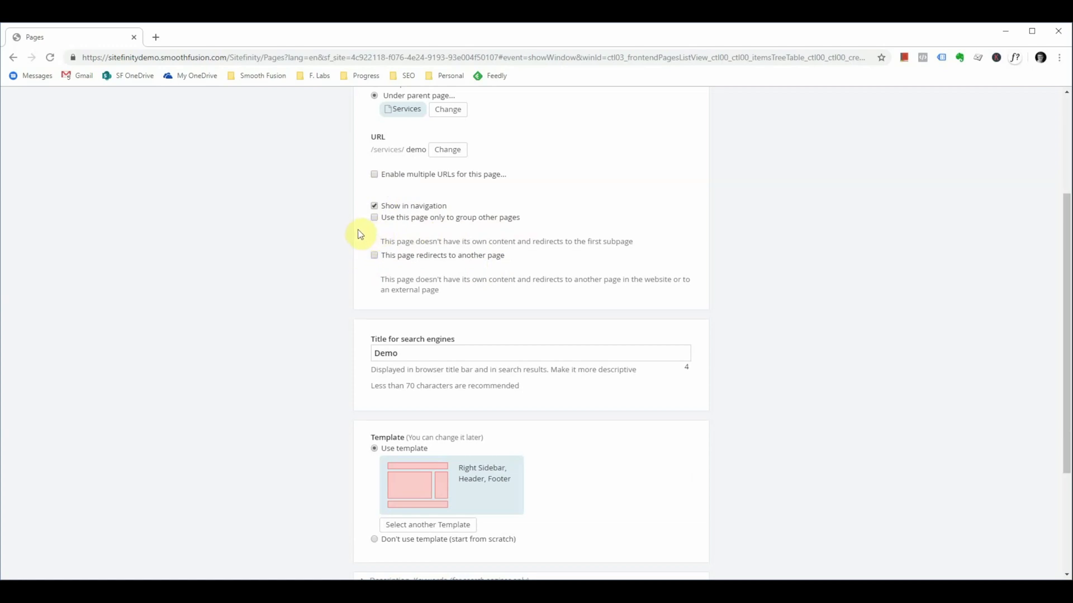
mouse_move(365, 232)
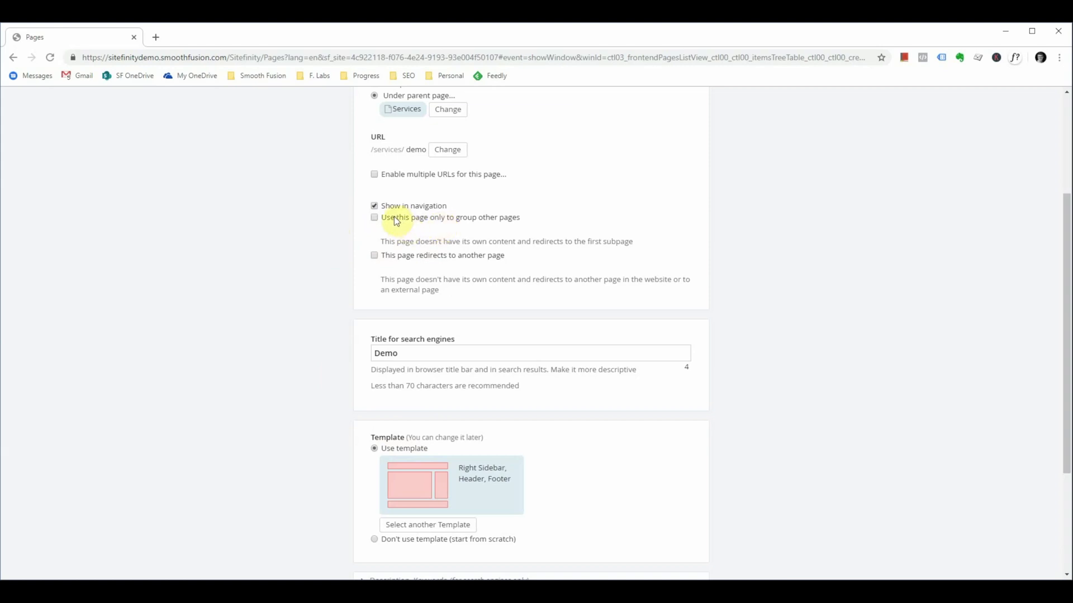
mouse_move(248, 205)
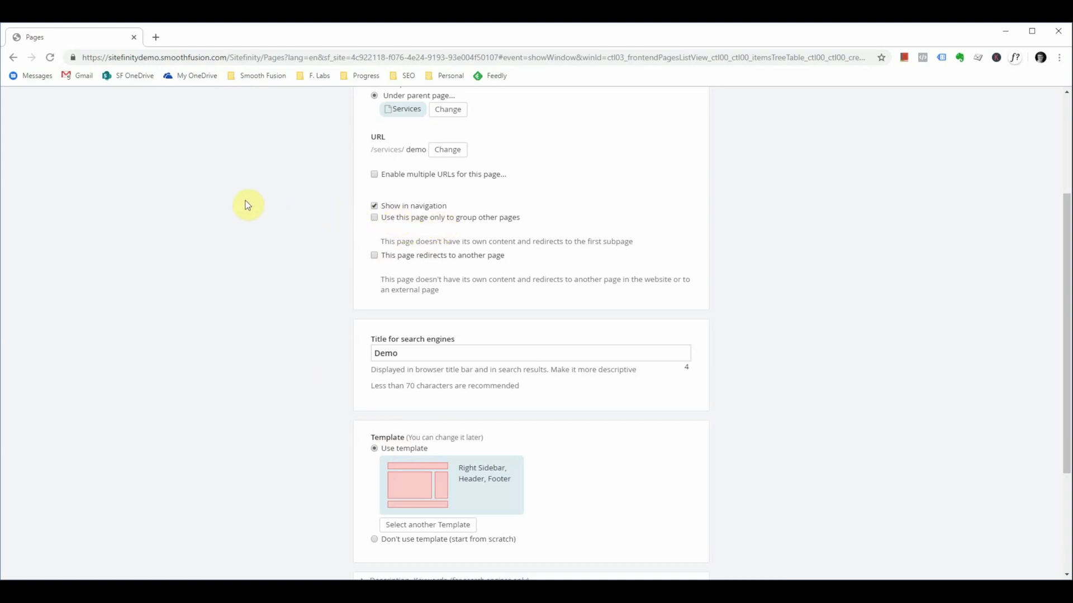
mouse_move(407, 228)
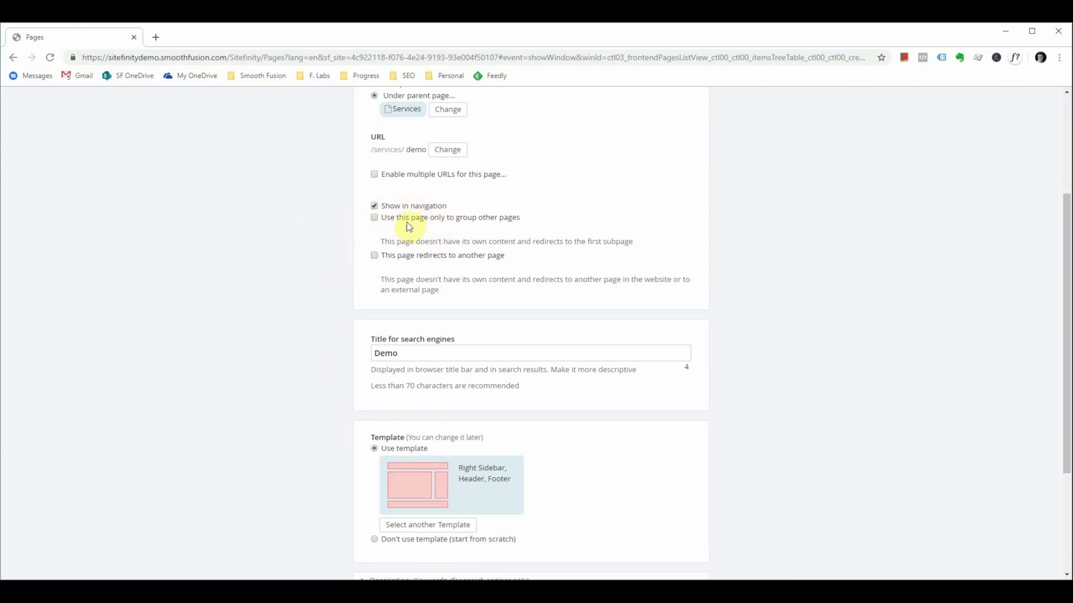
mouse_move(402, 231)
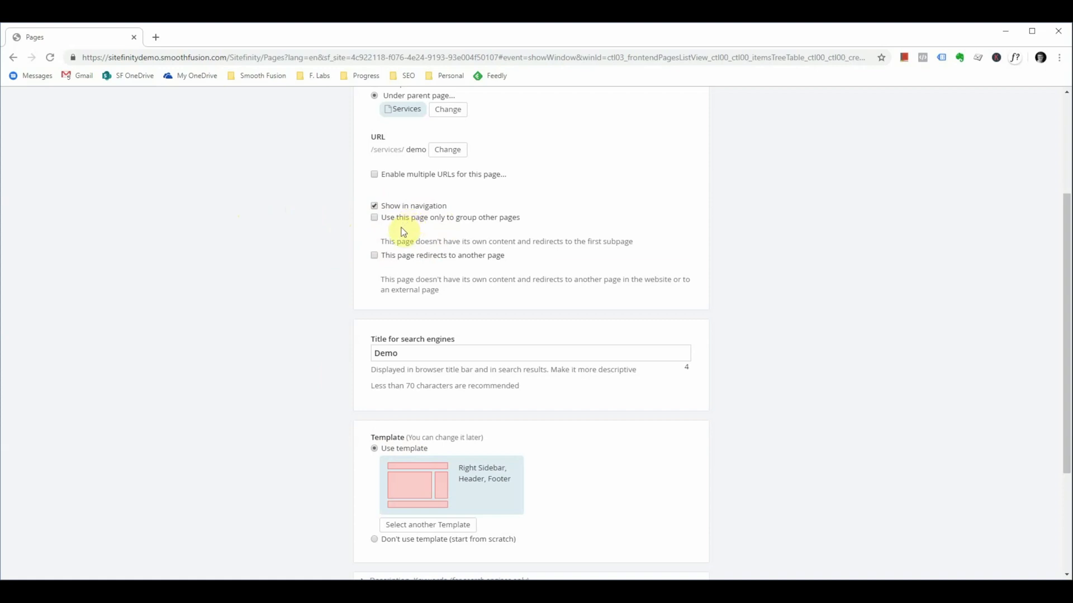
mouse_move(396, 223)
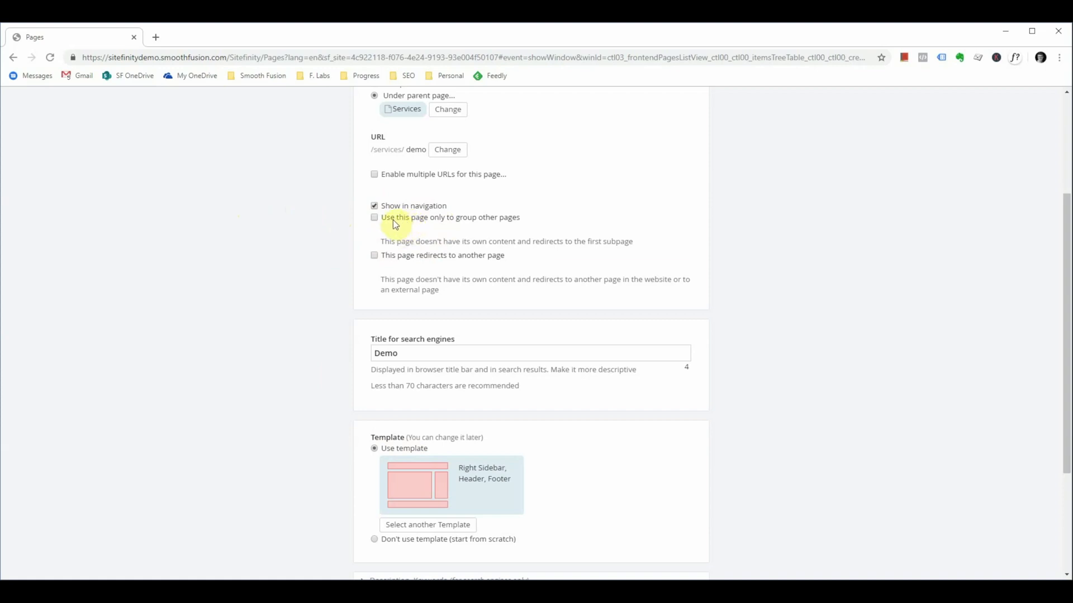
scroll("down", 3)
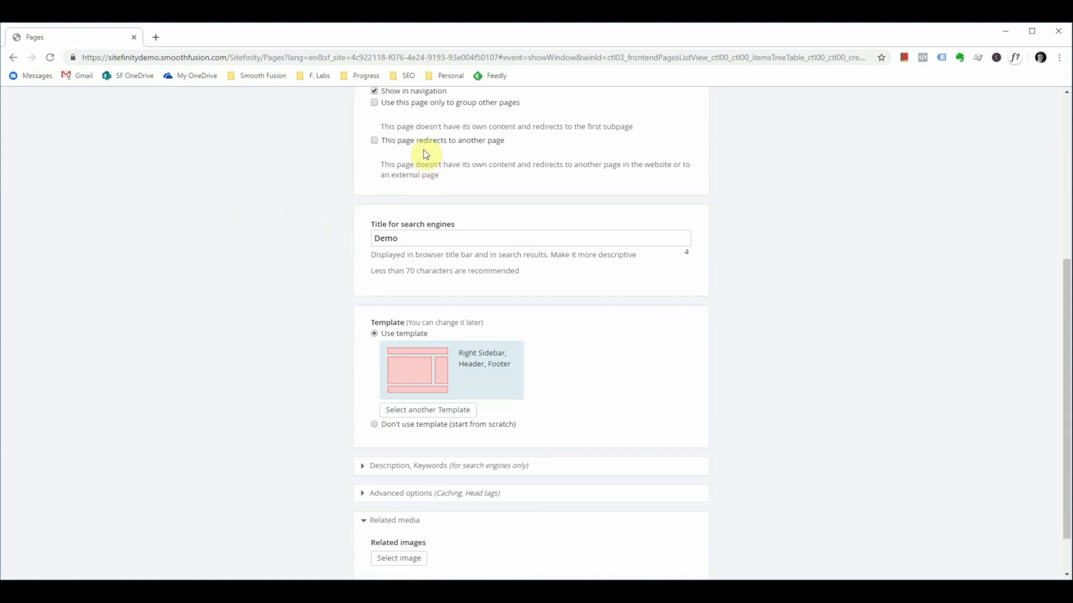
left_click(374, 140)
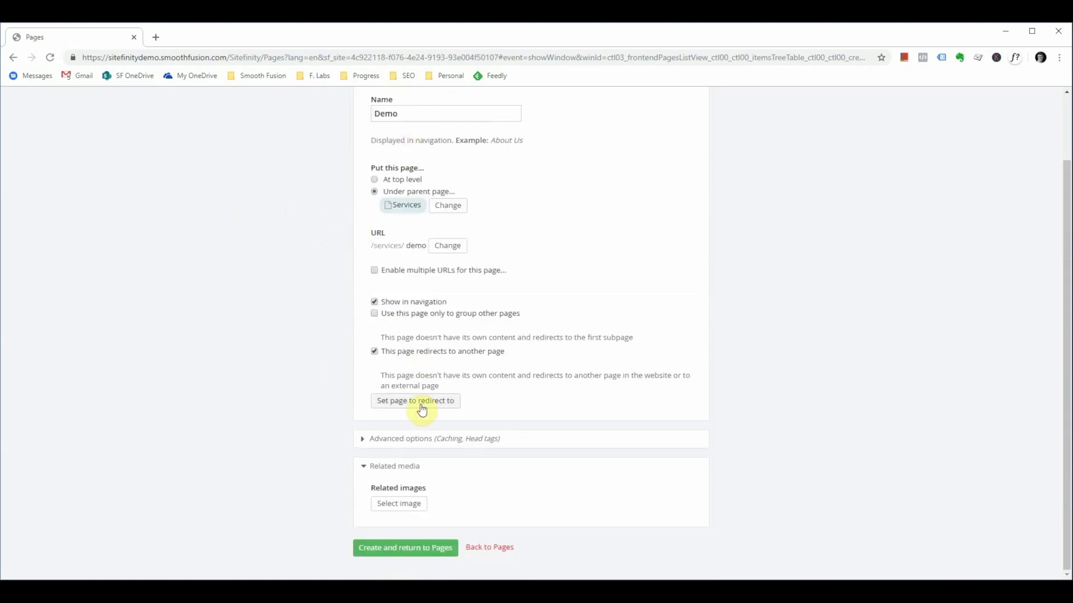
left_click(415, 400)
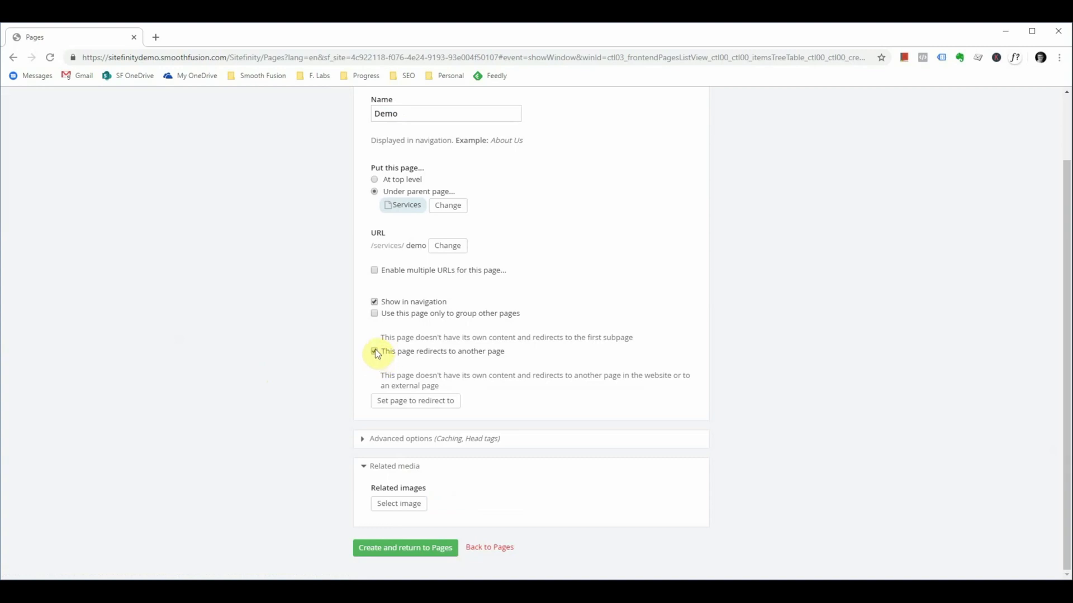
left_click(374, 351)
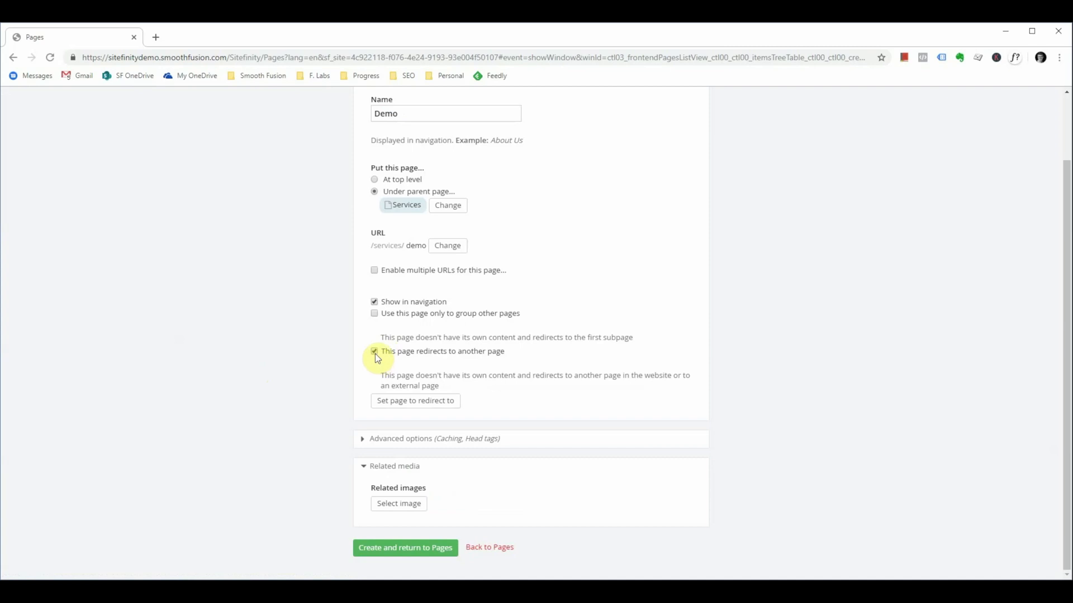
left_click(375, 351)
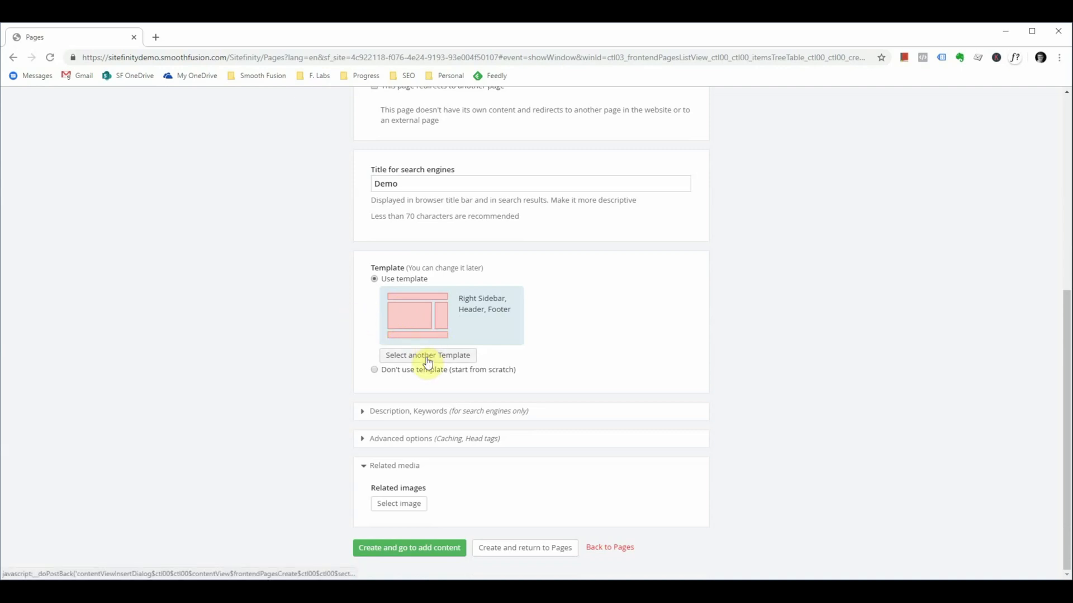
mouse_move(420, 403)
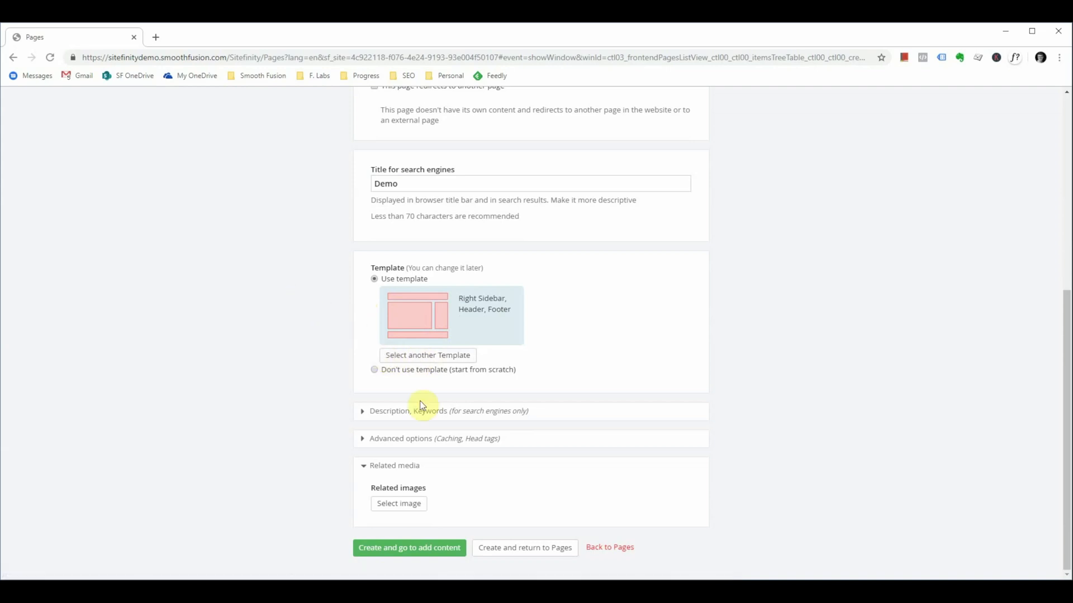
left_click(389, 410)
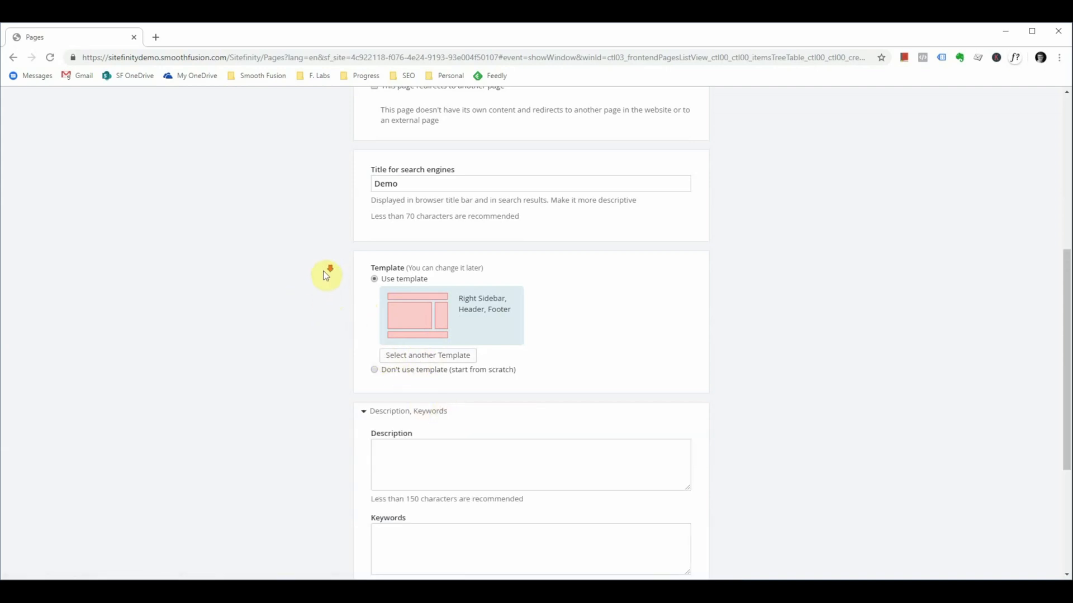
scroll("down", 3)
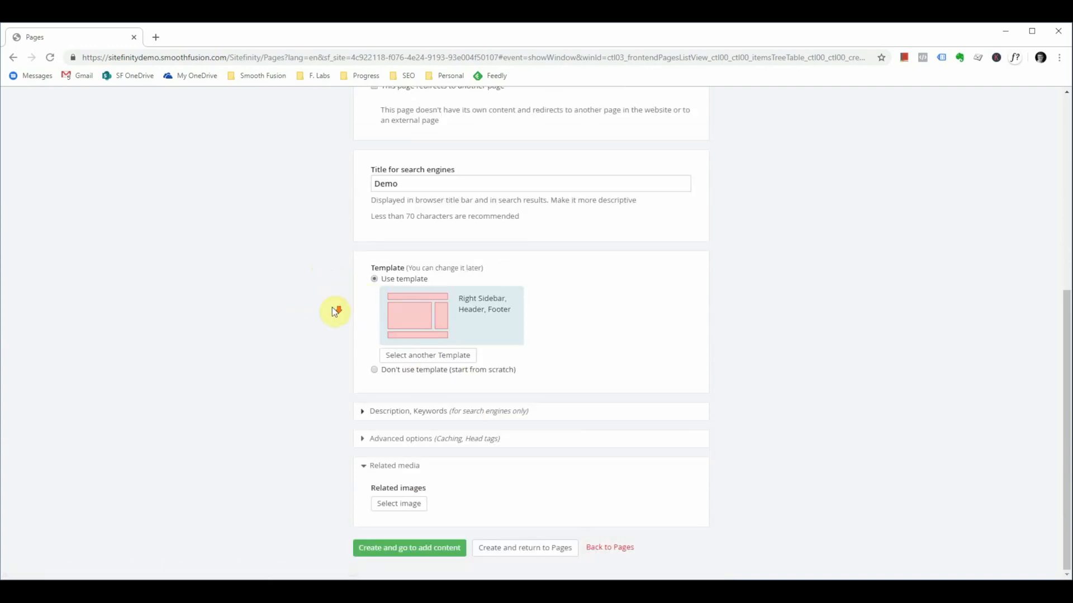
Step: Expand Advanced options to show indexing, sitemap, SSL and ViewState settings
left_click(400, 439)
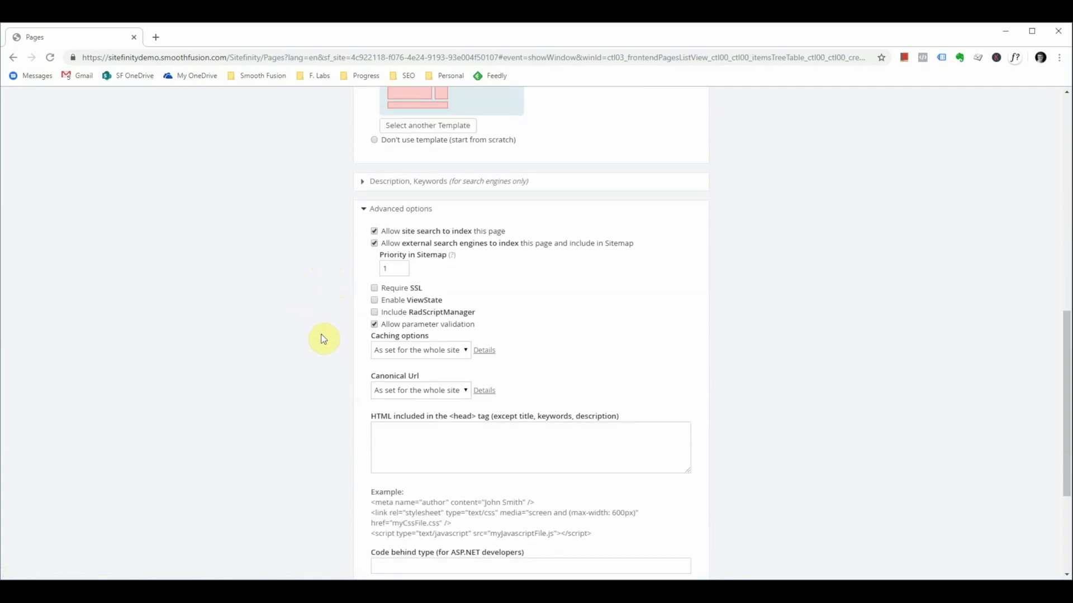
mouse_move(323, 324)
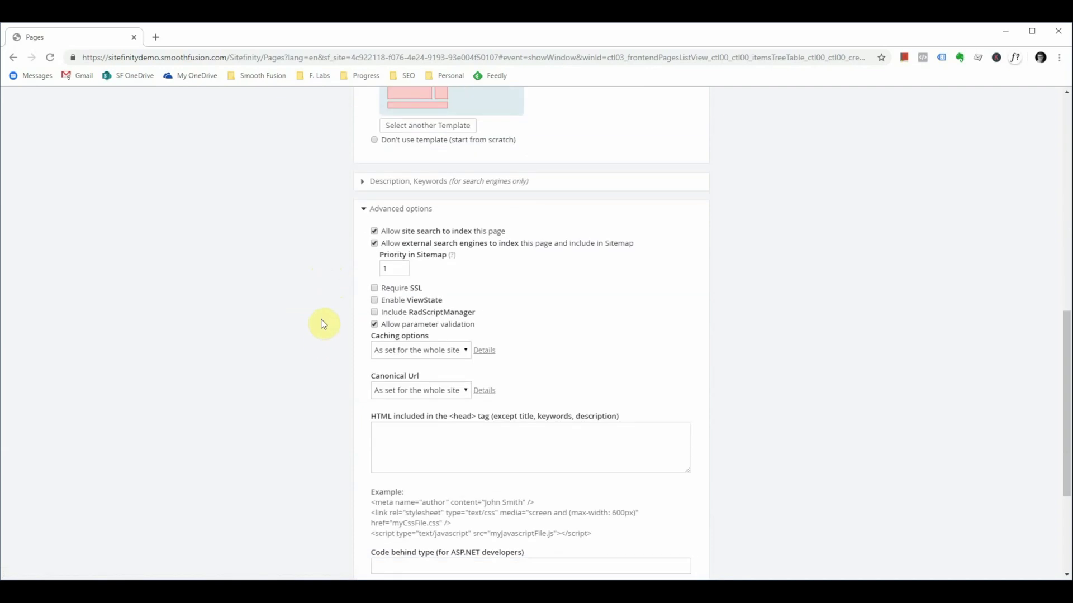
mouse_move(312, 329)
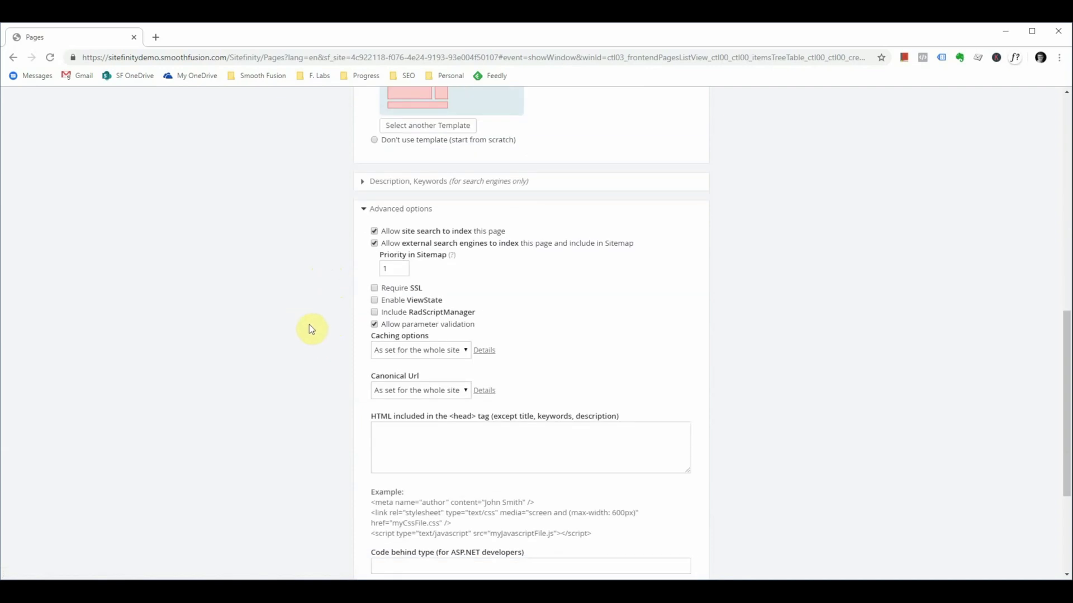
mouse_move(415, 277)
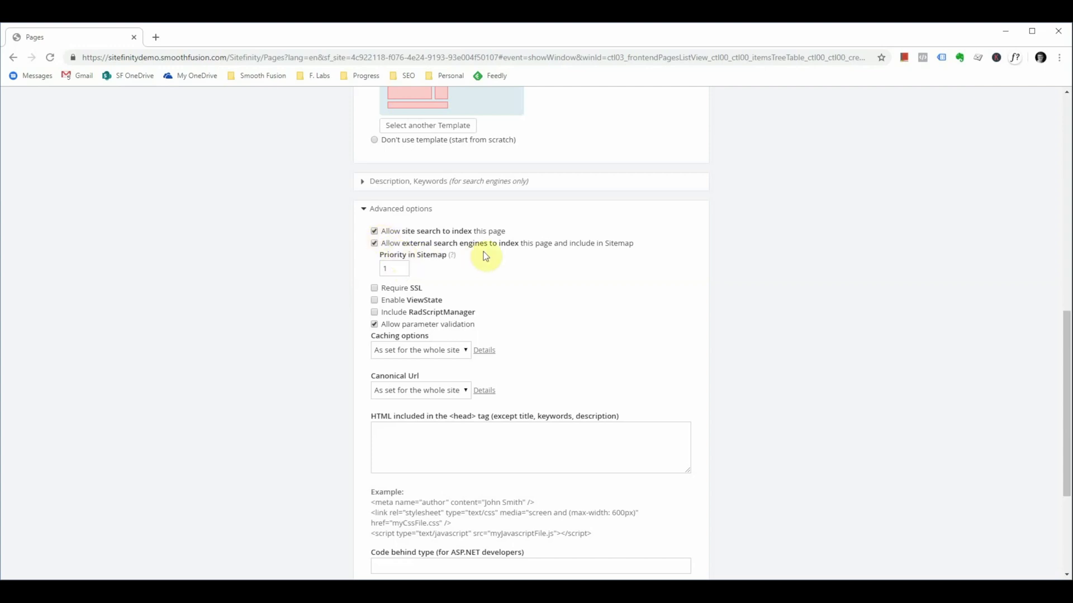
mouse_move(514, 254)
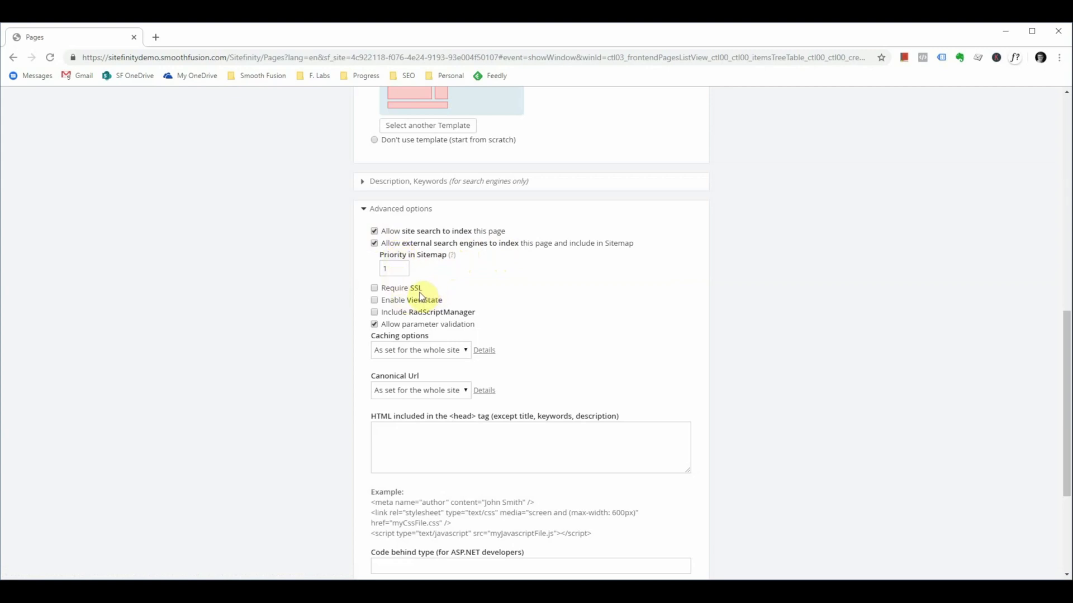
mouse_move(407, 293)
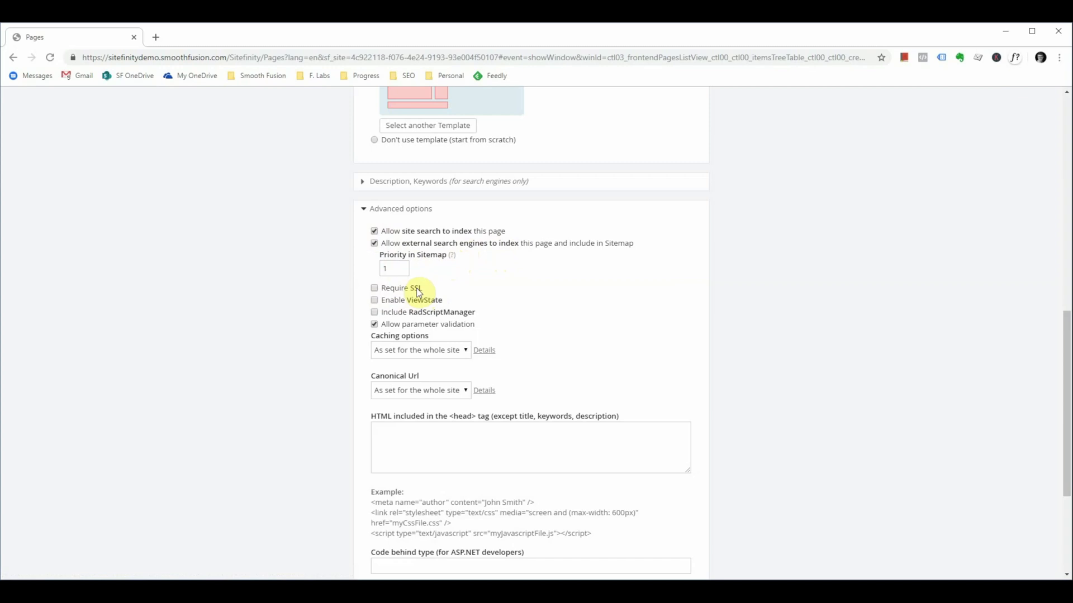
mouse_move(450, 316)
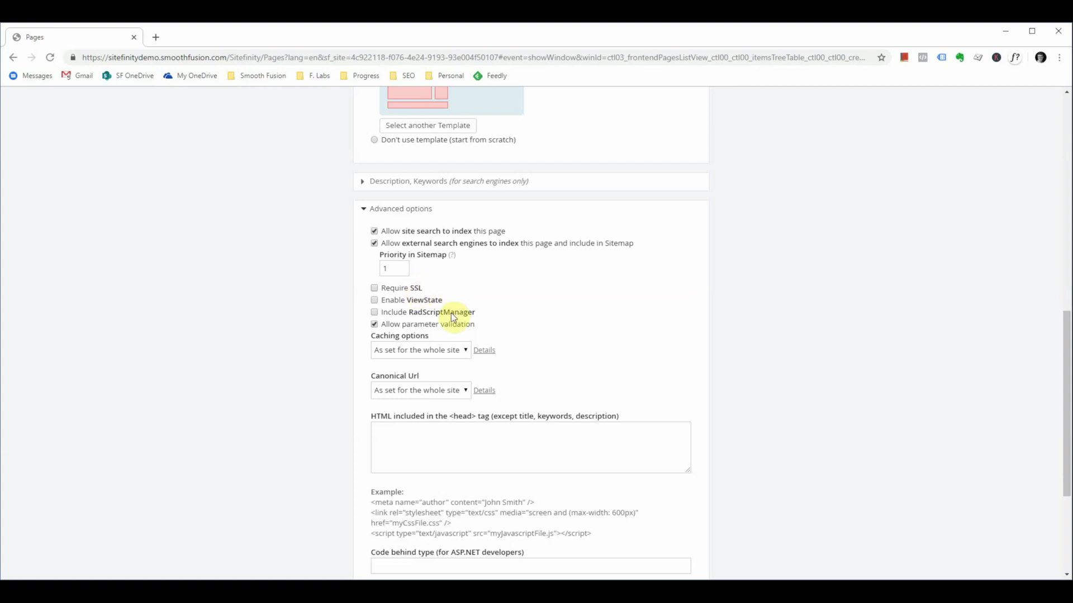
left_click(420, 349)
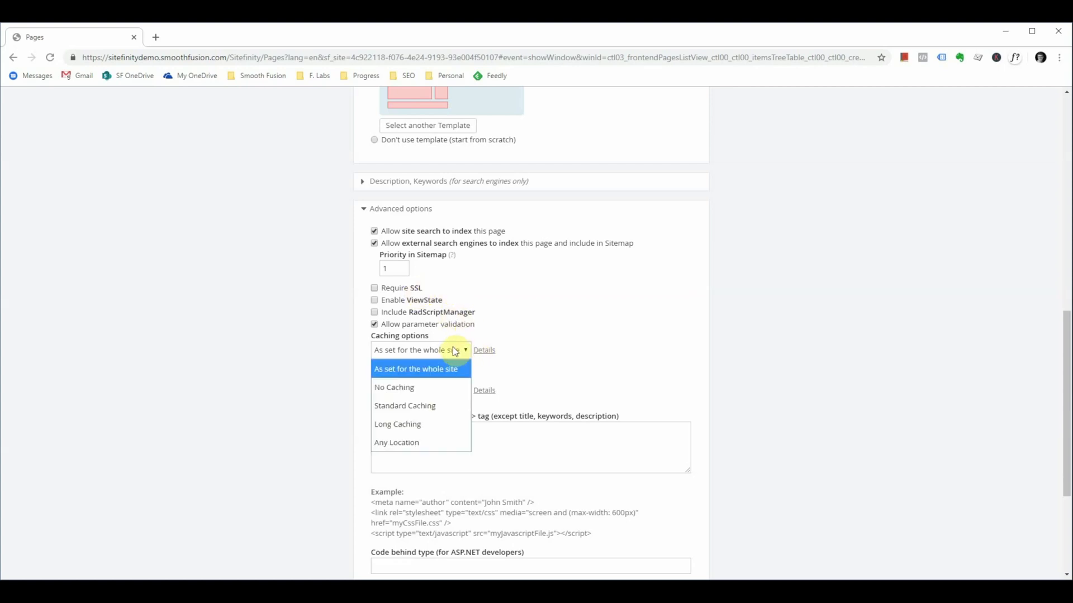
mouse_move(438, 357)
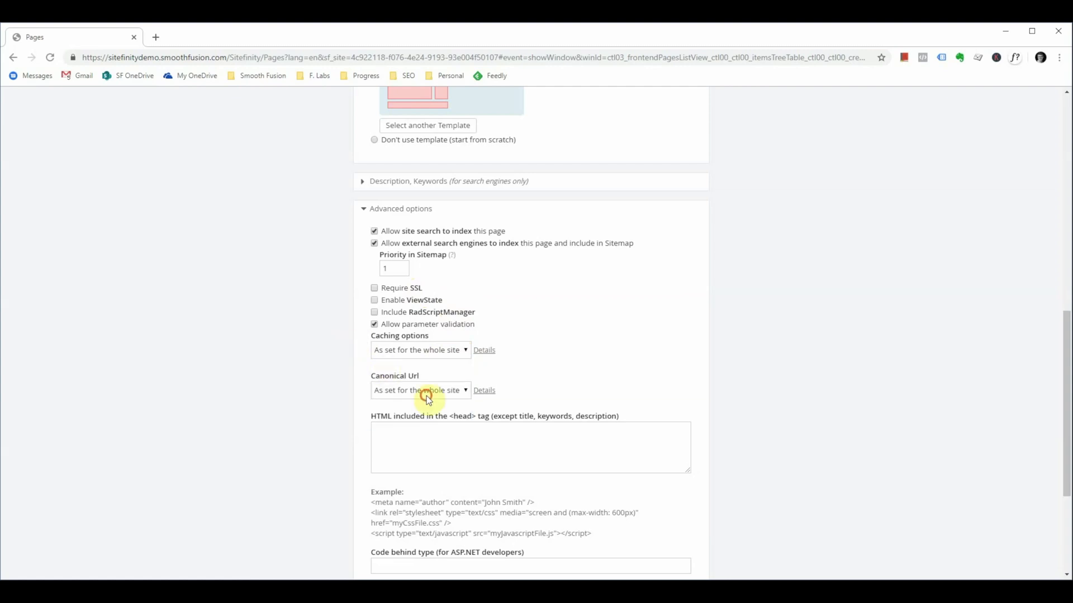
mouse_move(262, 395)
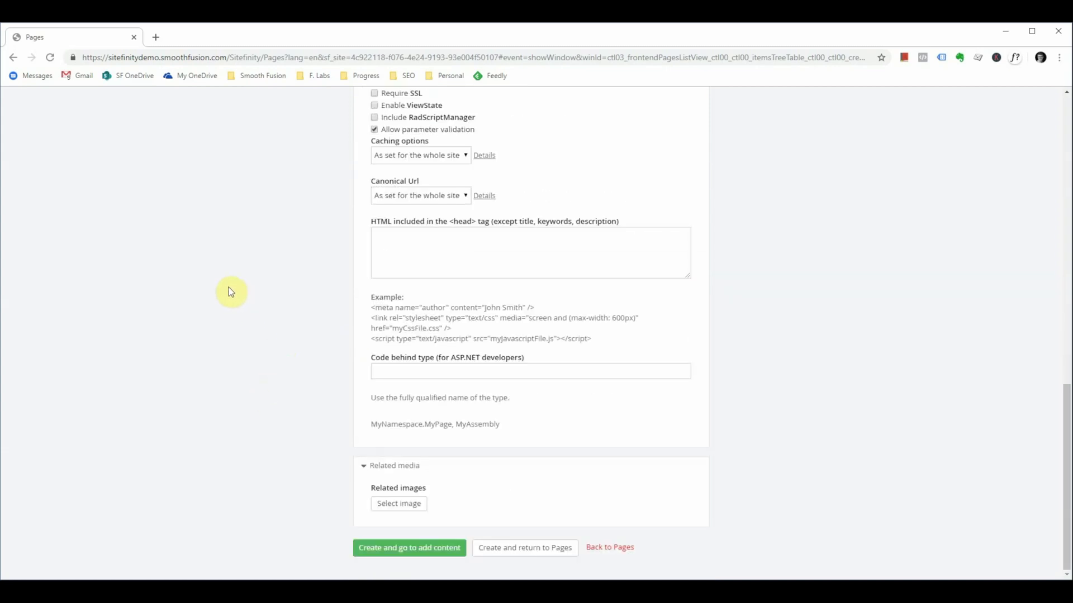
mouse_move(231, 284)
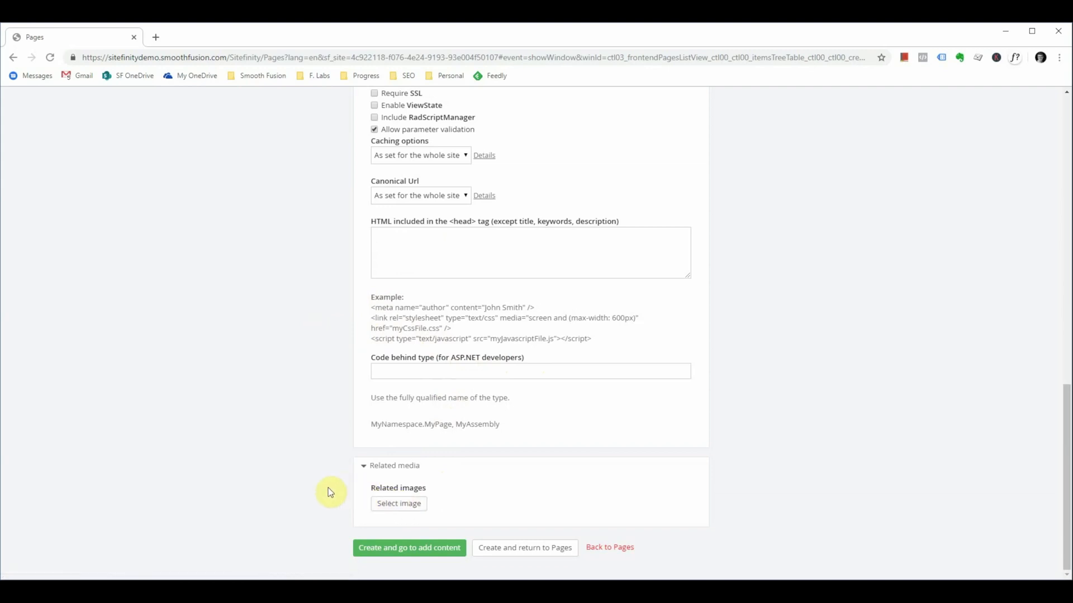
left_click(608, 548)
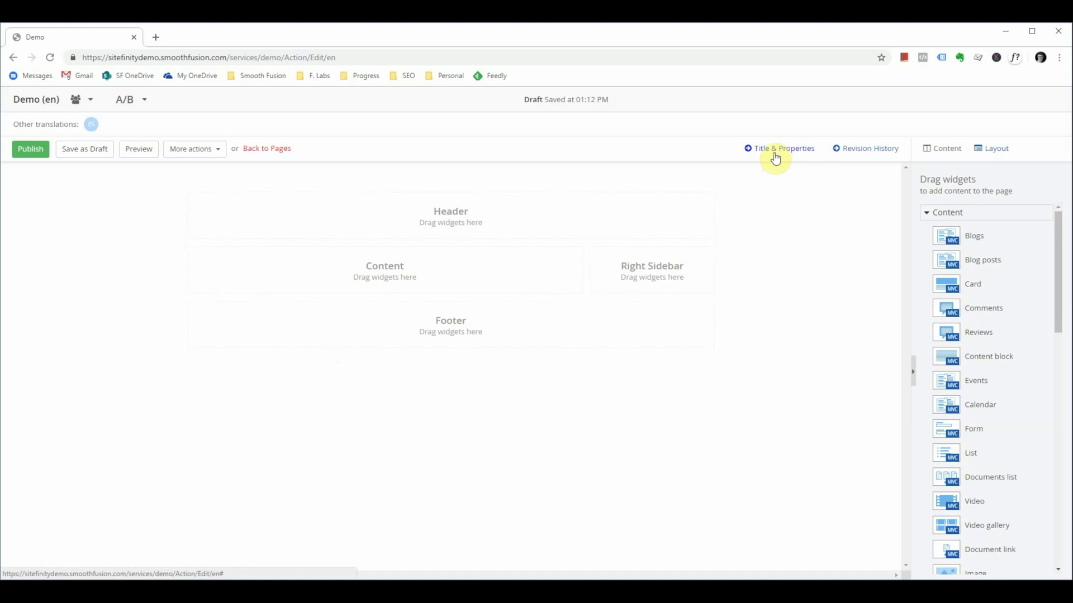
mouse_move(552, 128)
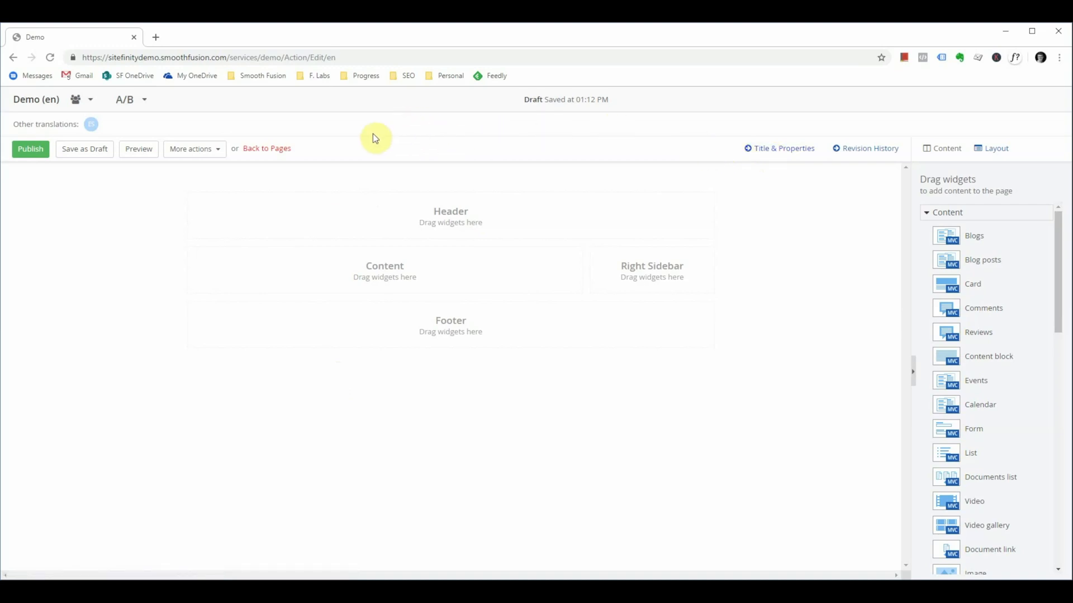
mouse_move(880, 203)
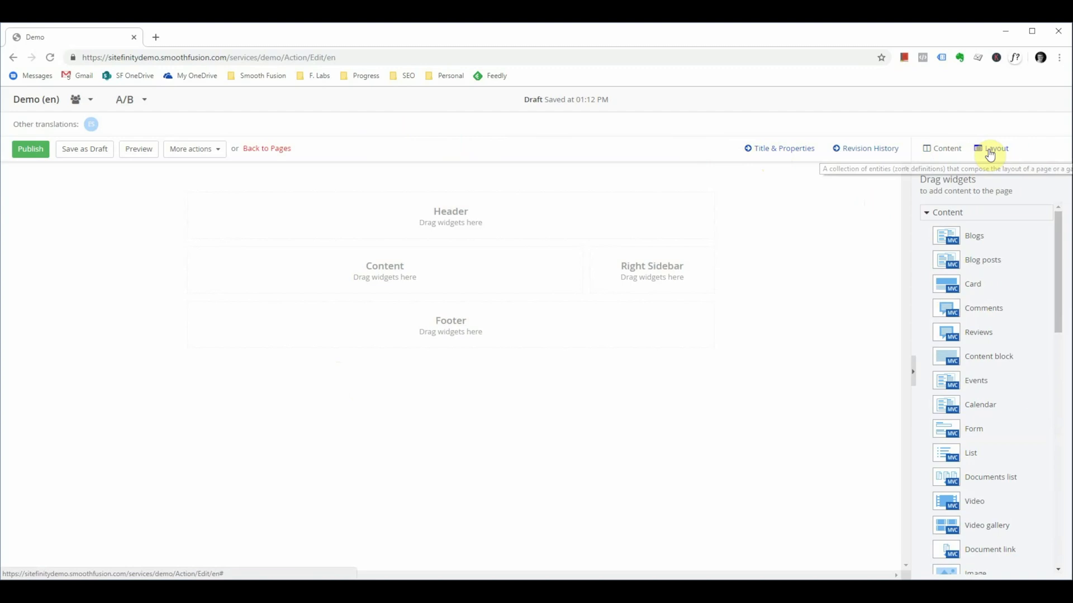
Step: Switch the Demo page editor to Layout mode
left_click(990, 149)
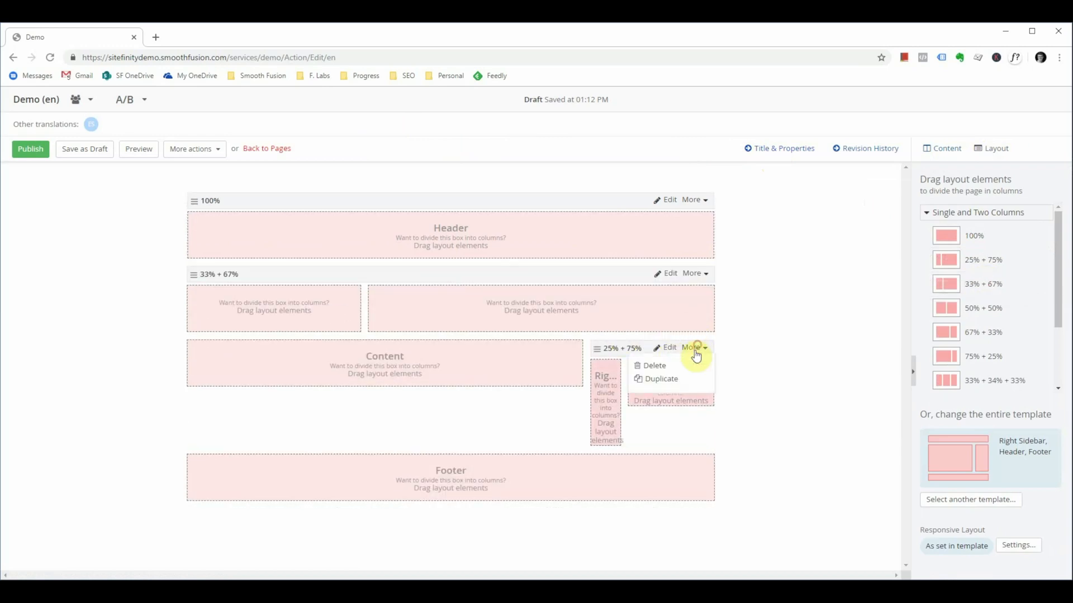
Step: Return to Content widgets and browse categories like Navigation, Login and Social
left_click(946, 149)
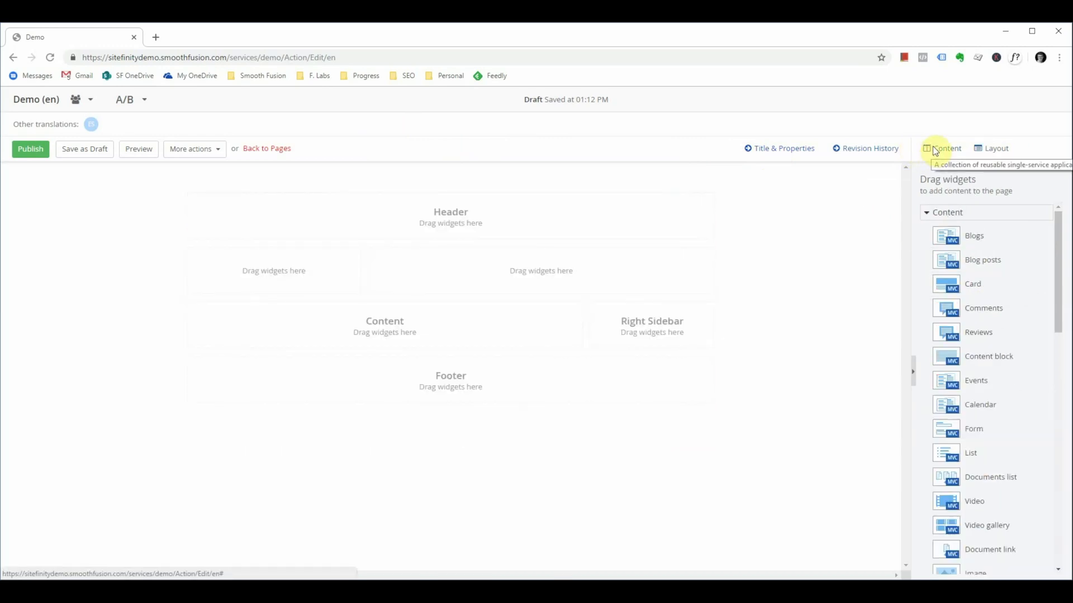
scroll("down", 3)
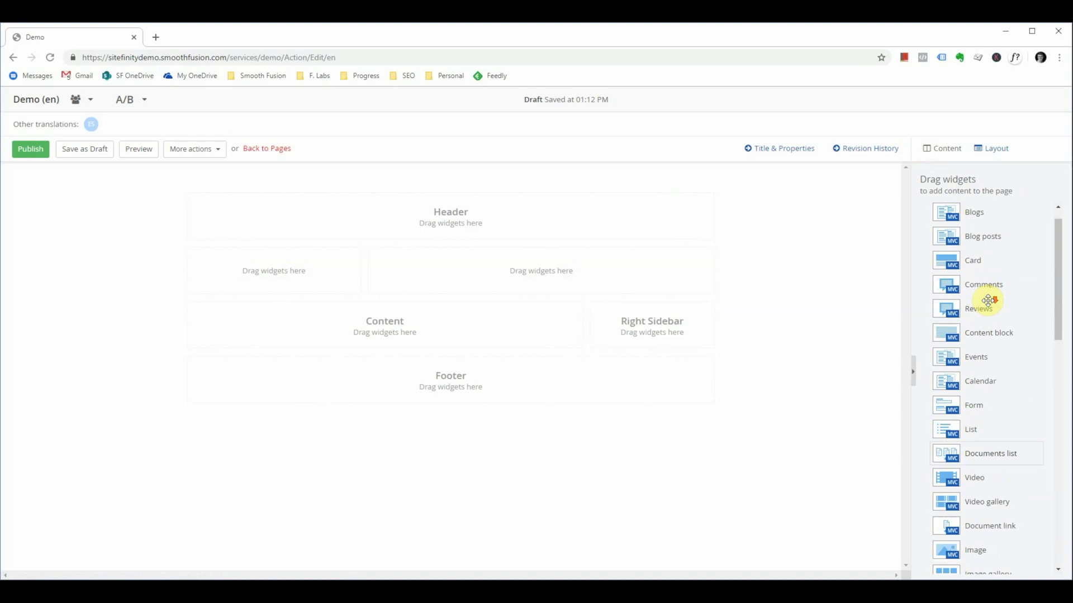
scroll("down", 3)
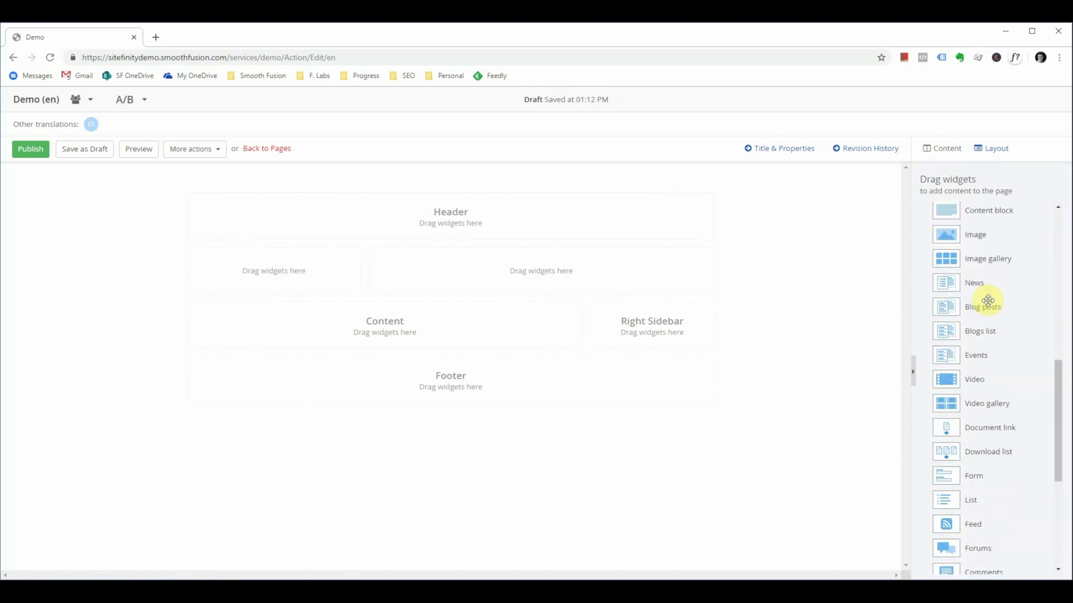
scroll("down", 3)
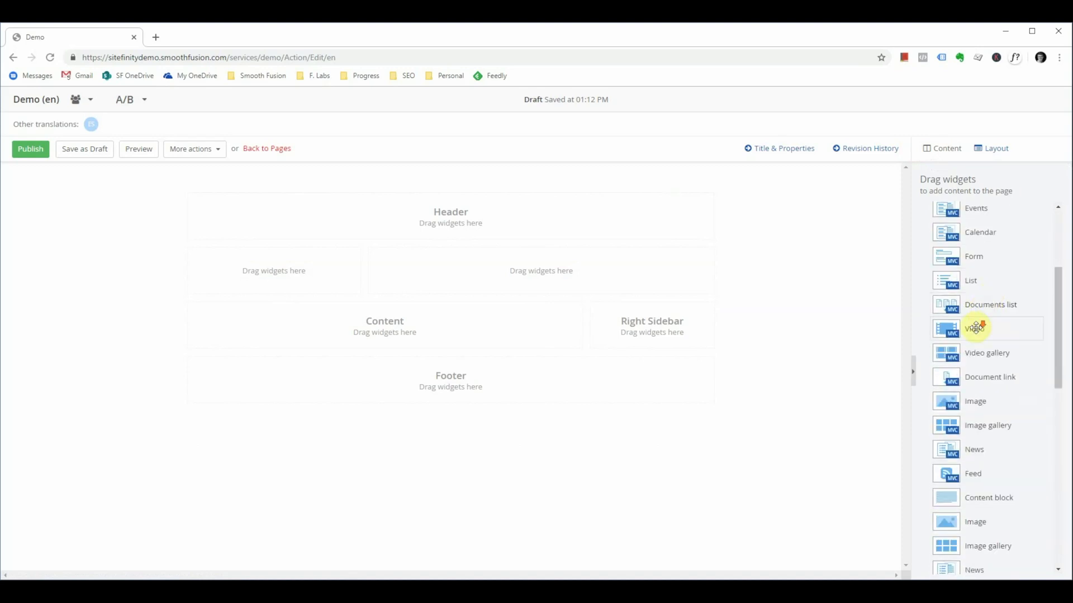
scroll("down", 3)
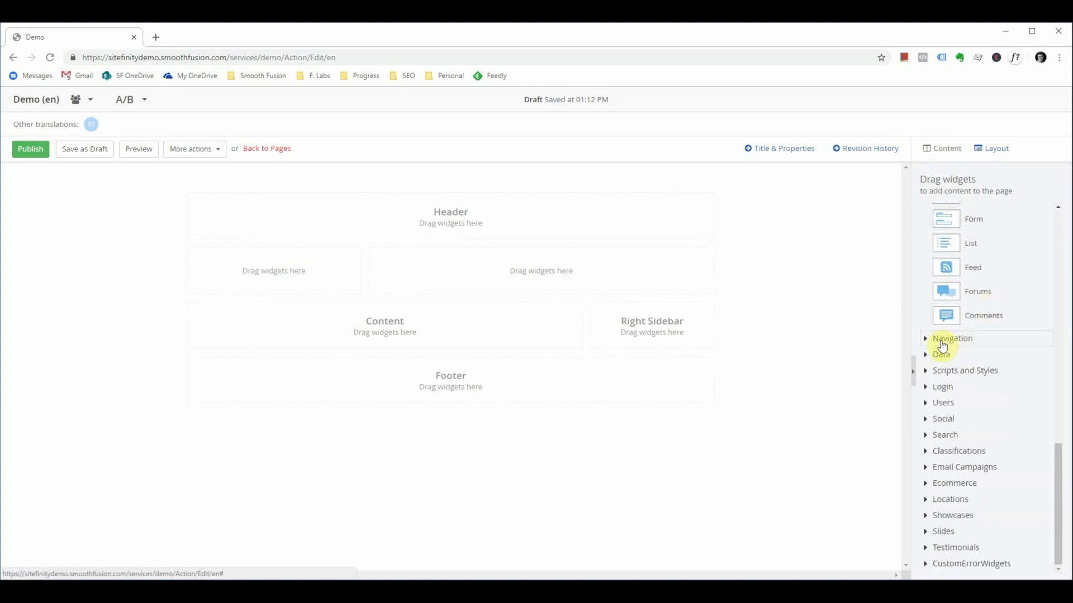
mouse_move(941, 375)
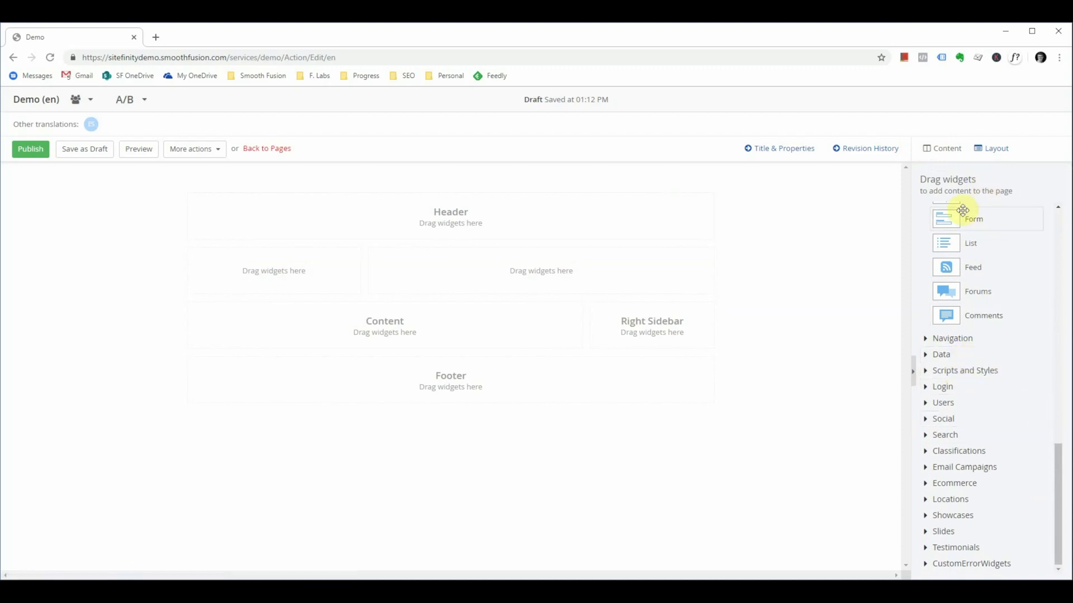
mouse_move(942, 418)
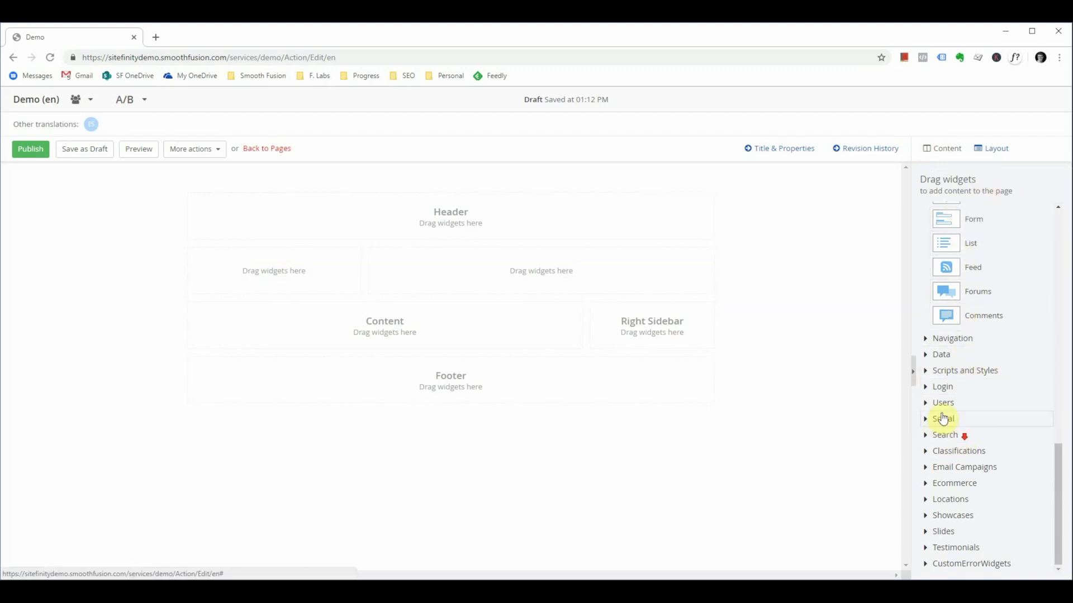
mouse_move(951, 515)
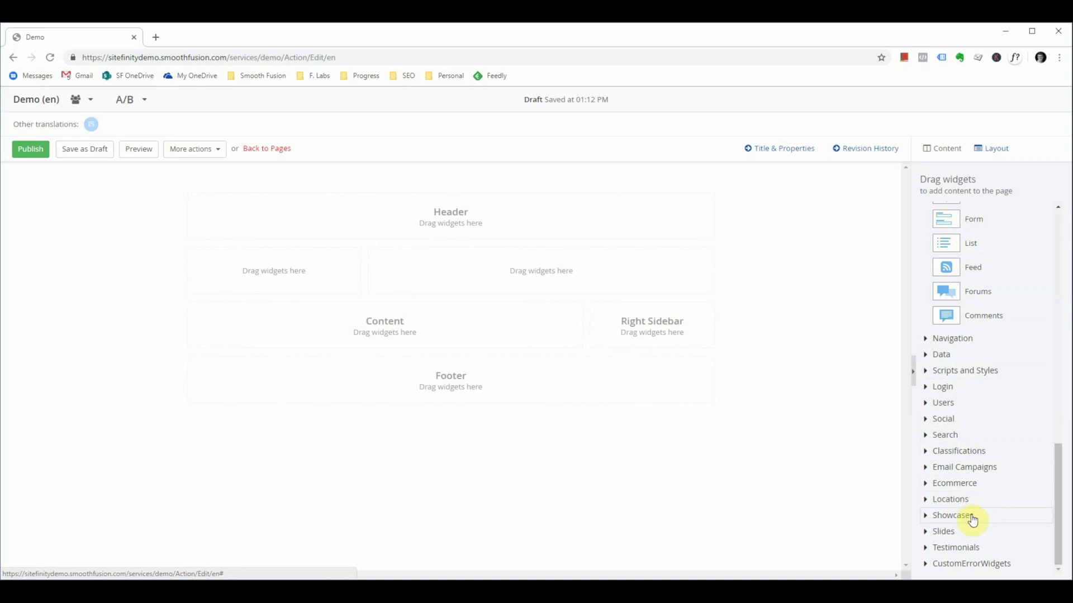
mouse_move(958, 563)
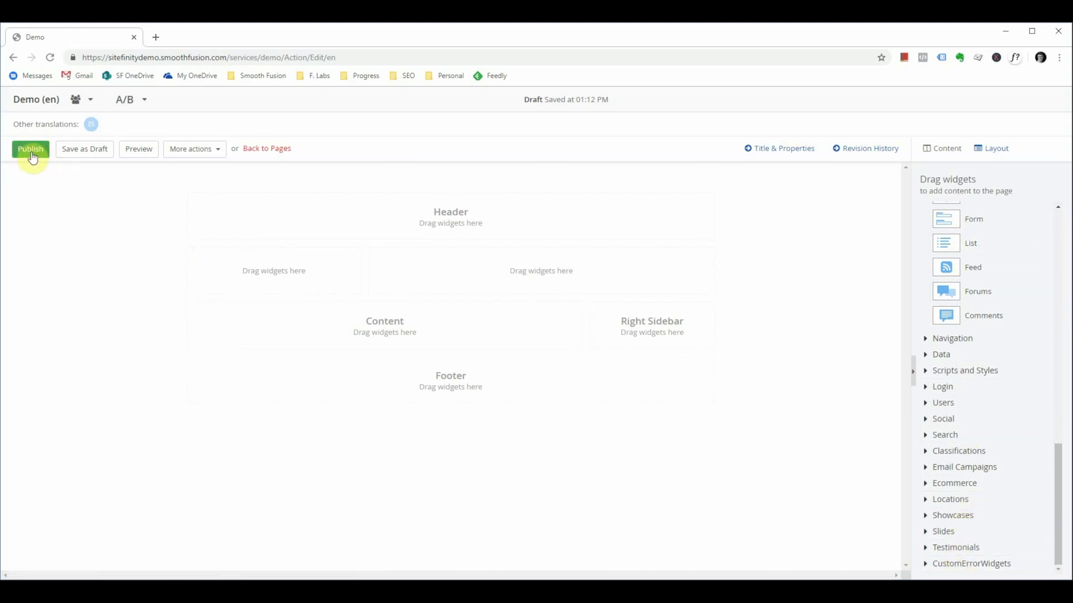
Step: Publish the Demo page so it shows as Published under Services
left_click(30, 149)
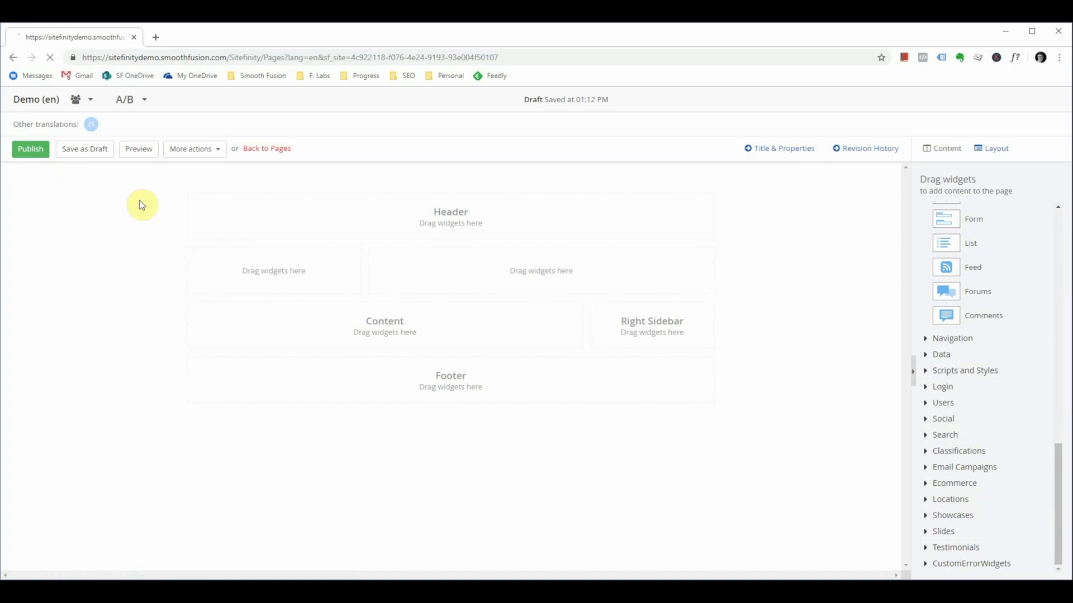
left_click(266, 149)
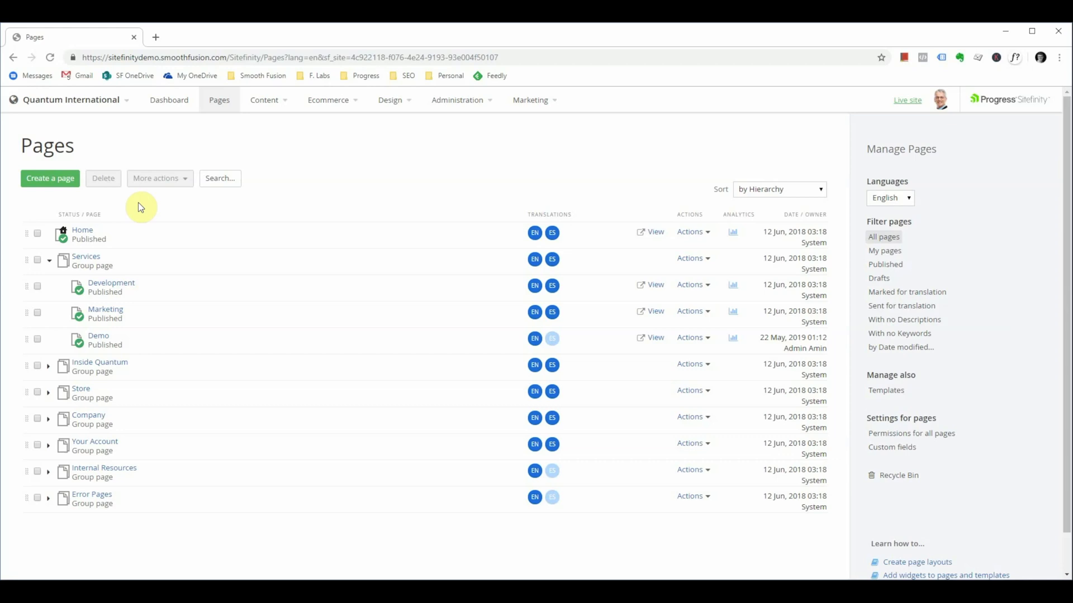
mouse_move(156, 80)
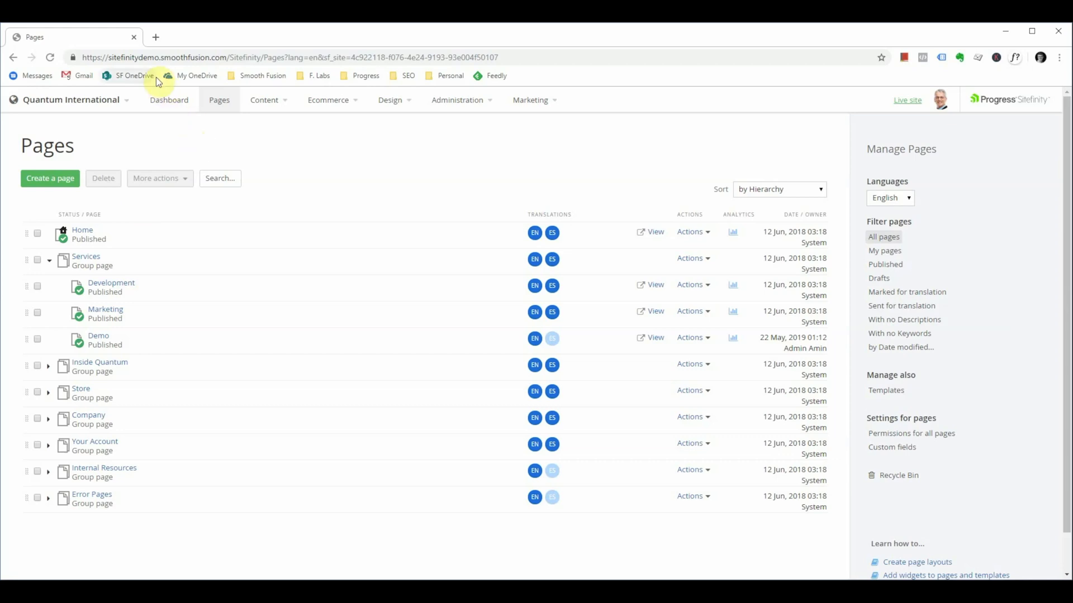